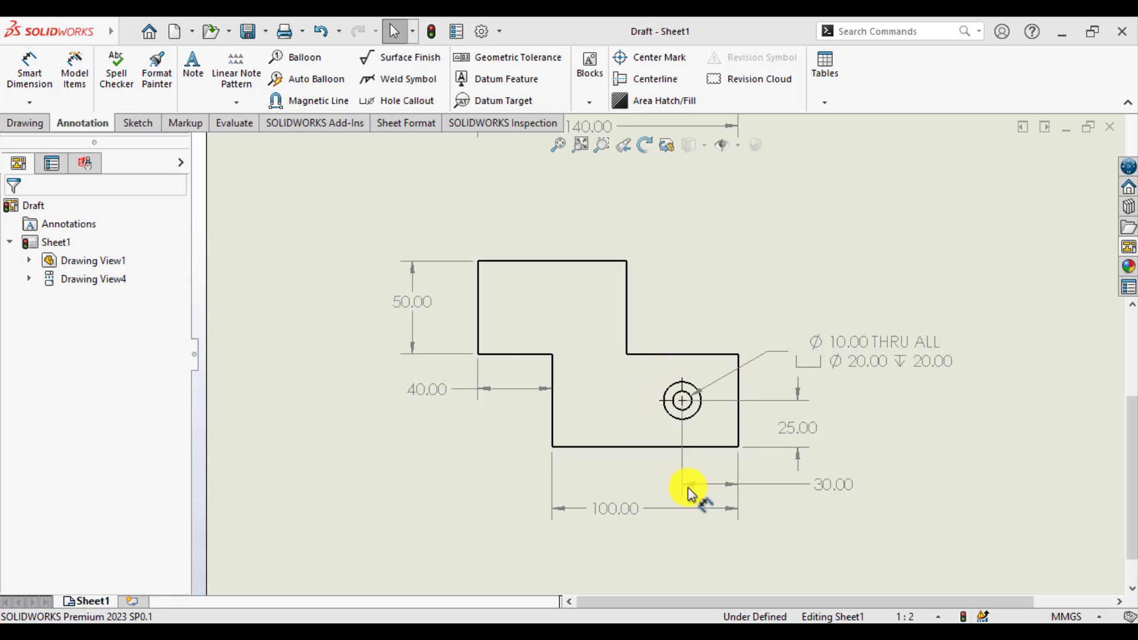
Step: Sketch a circle of about 28 mm radius centred on the counterbored hole, then select it
left_click(639, 400)
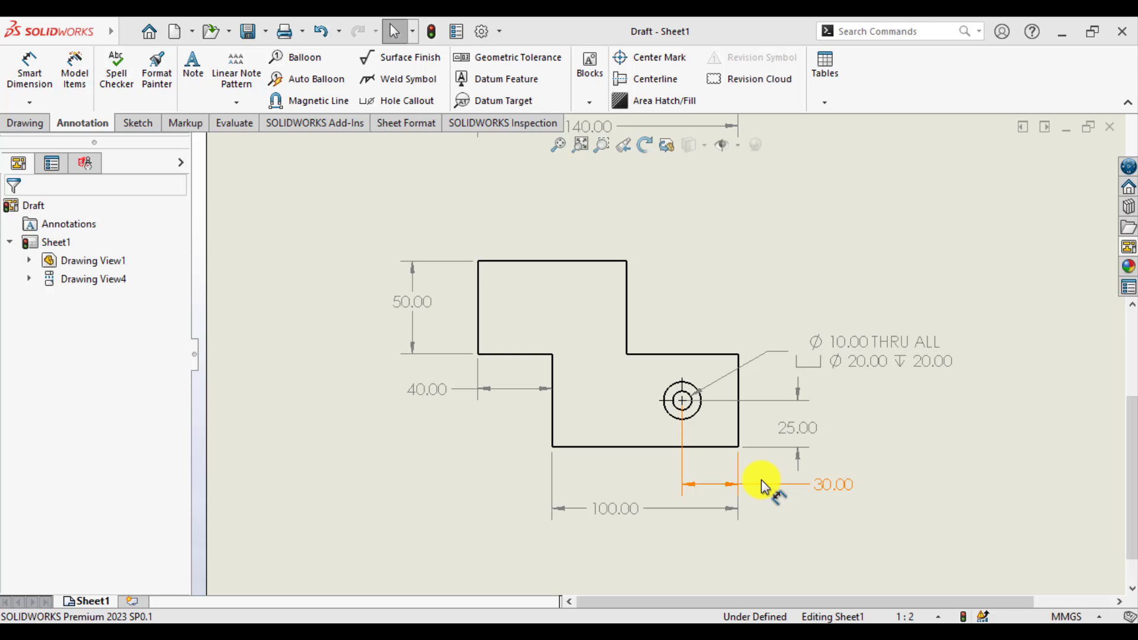
left_click(137, 123)
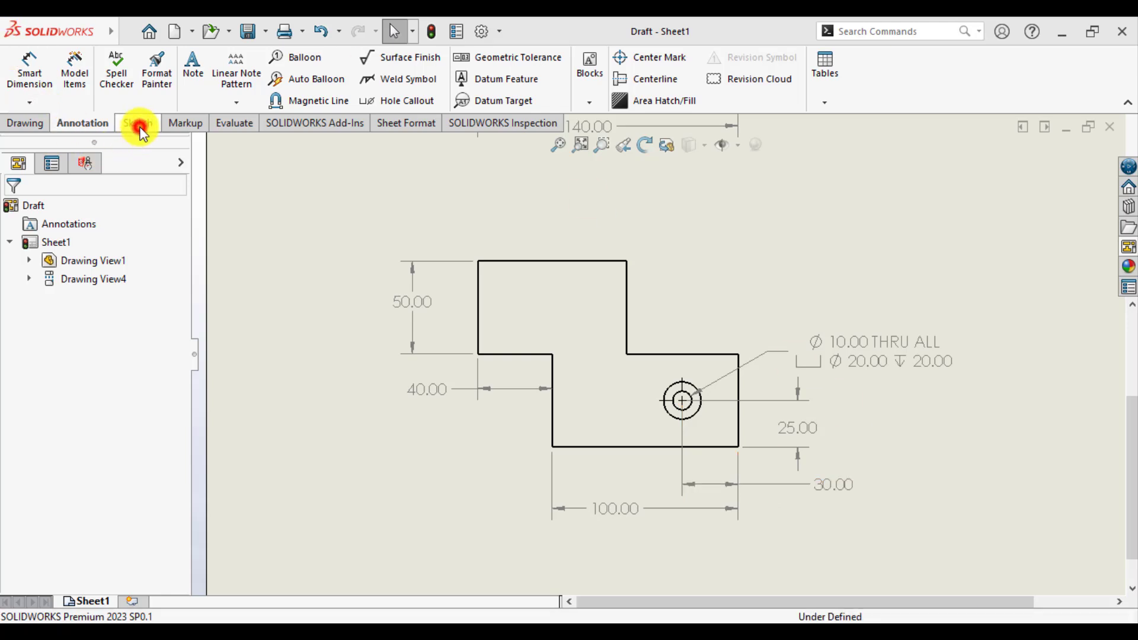
left_click(138, 123)
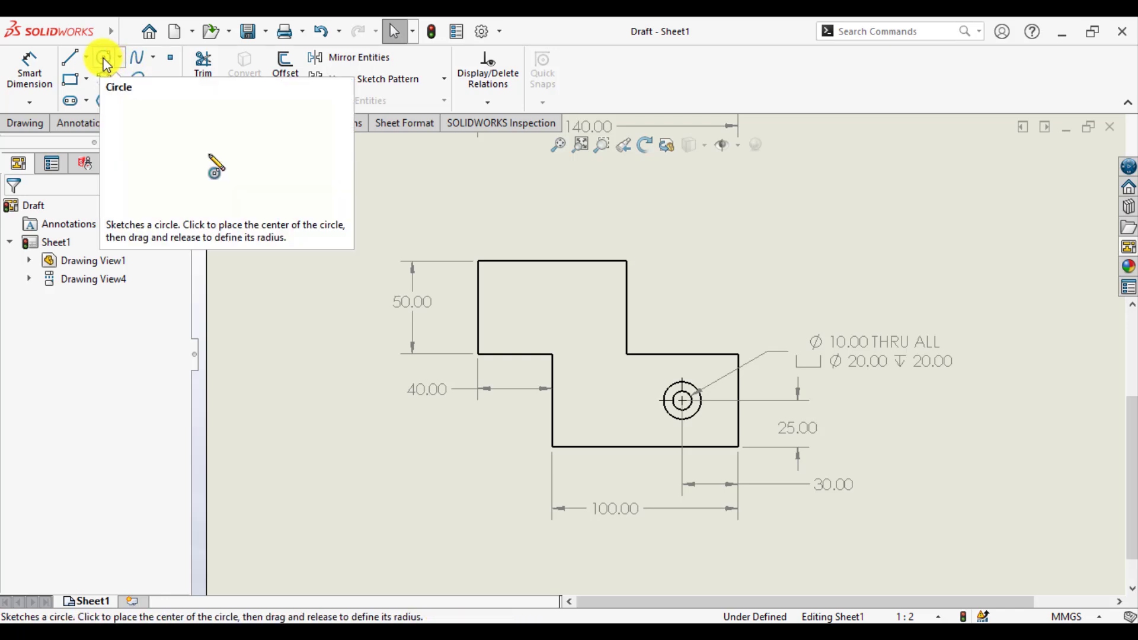
left_click(103, 57)
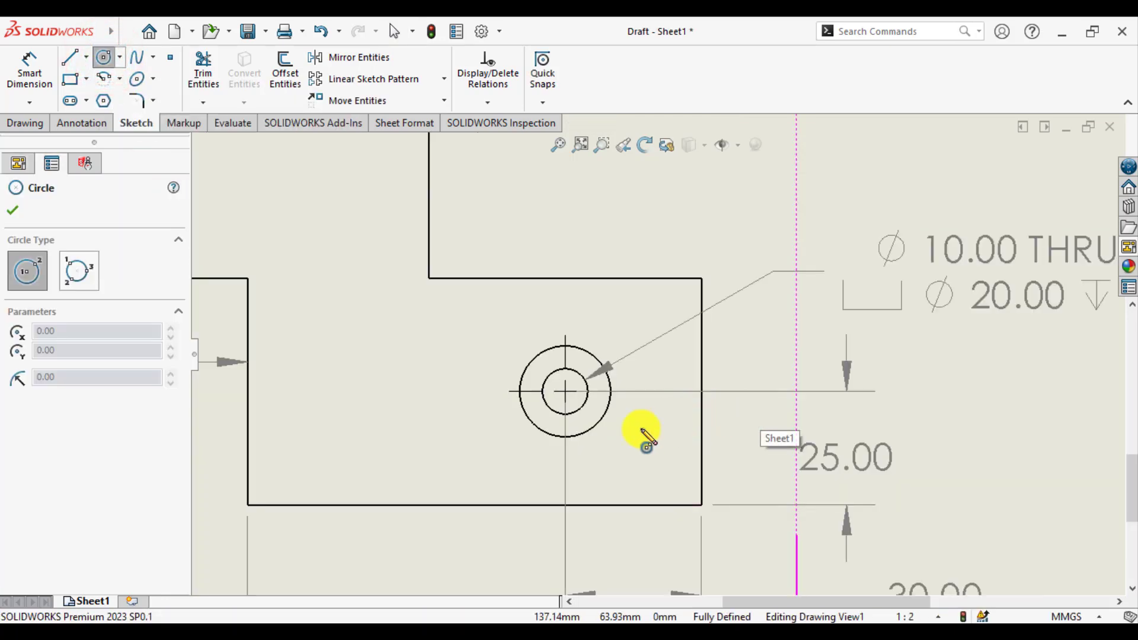
left_click(566, 392)
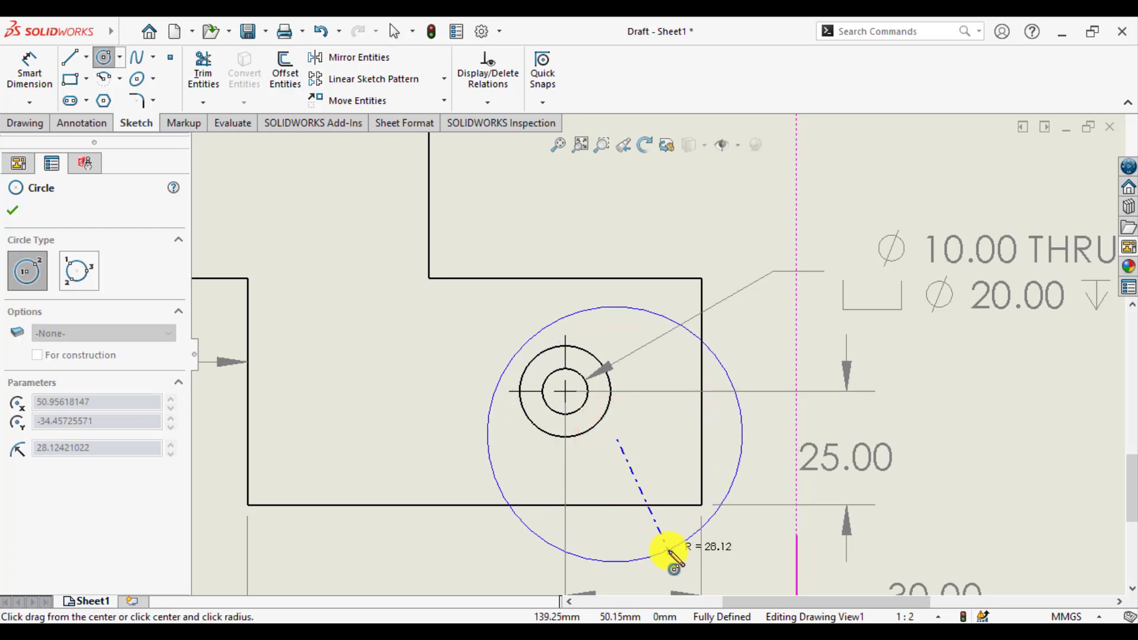
left_click(668, 548)
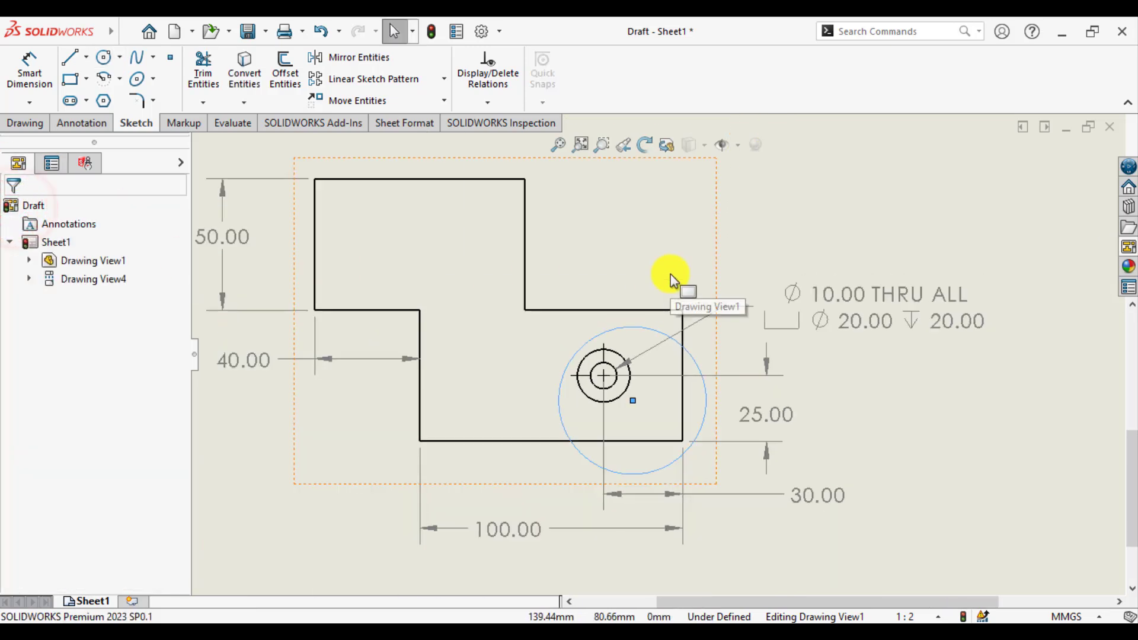
left_click(902, 432)
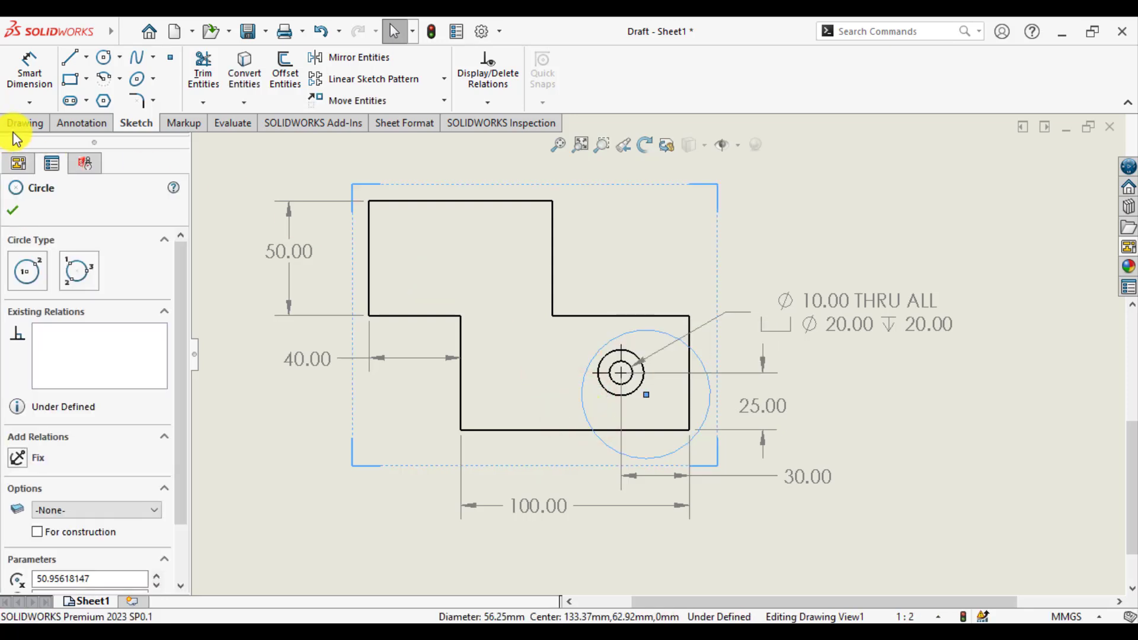
Step: Create Detail View B from the circle at 1:1, placed right of the front view
left_click(25, 123)
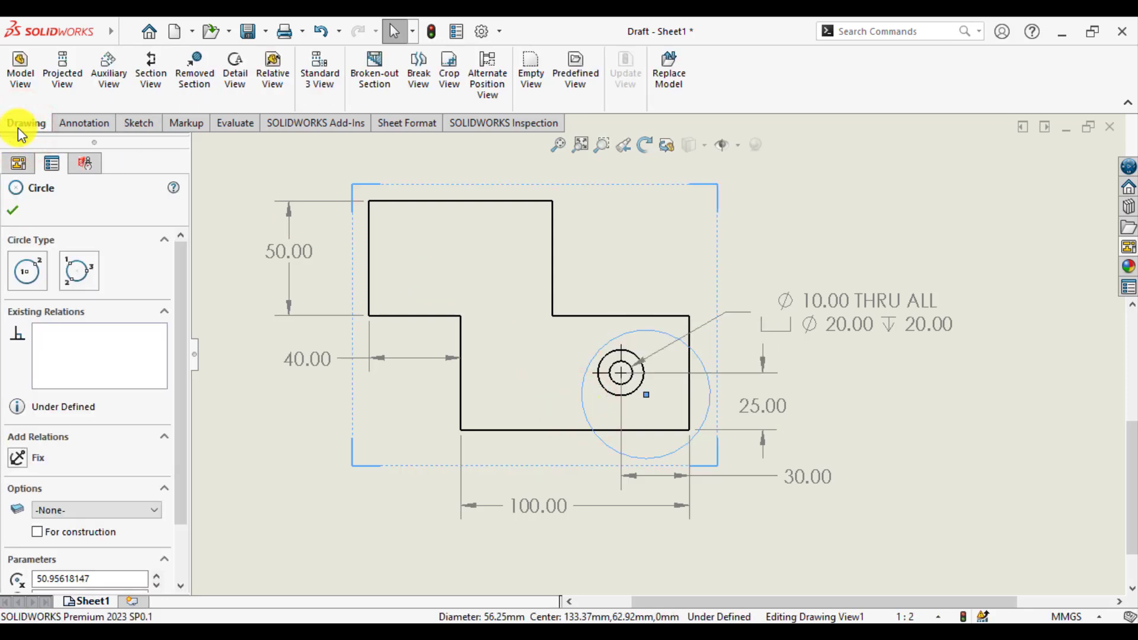
mouse_move(234, 69)
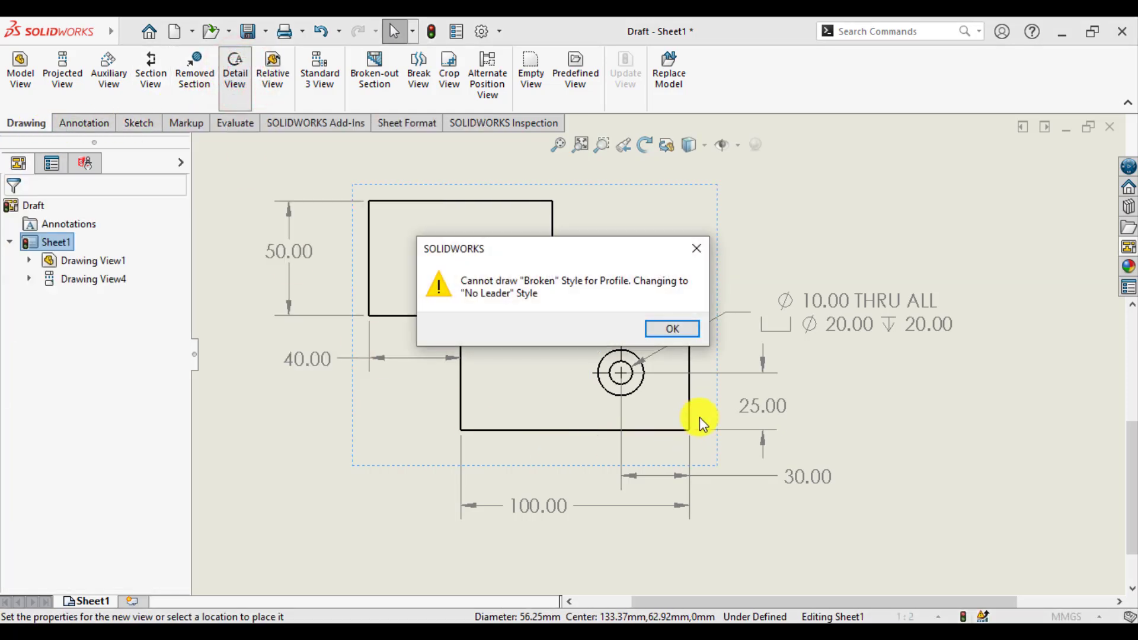
mouse_move(498, 301)
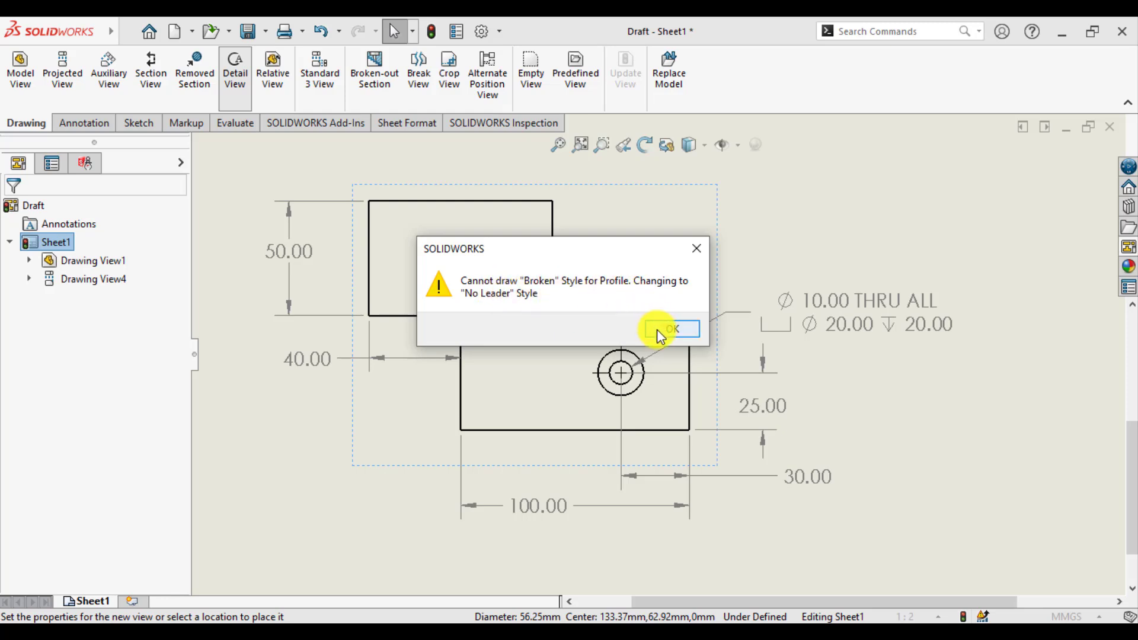
left_click(670, 329)
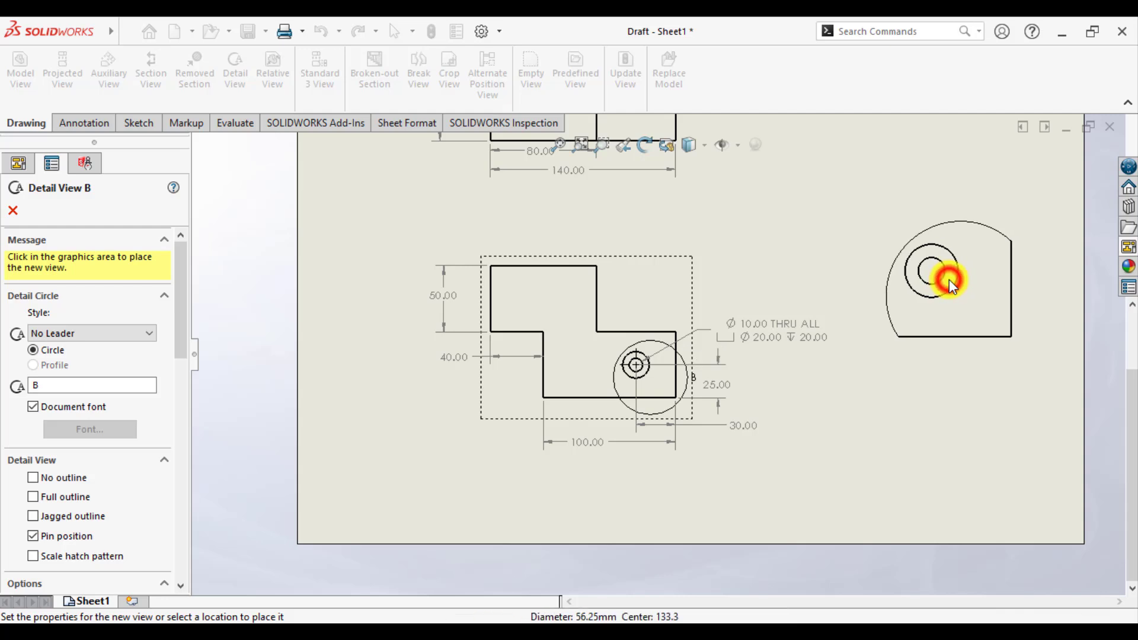
left_click(949, 278)
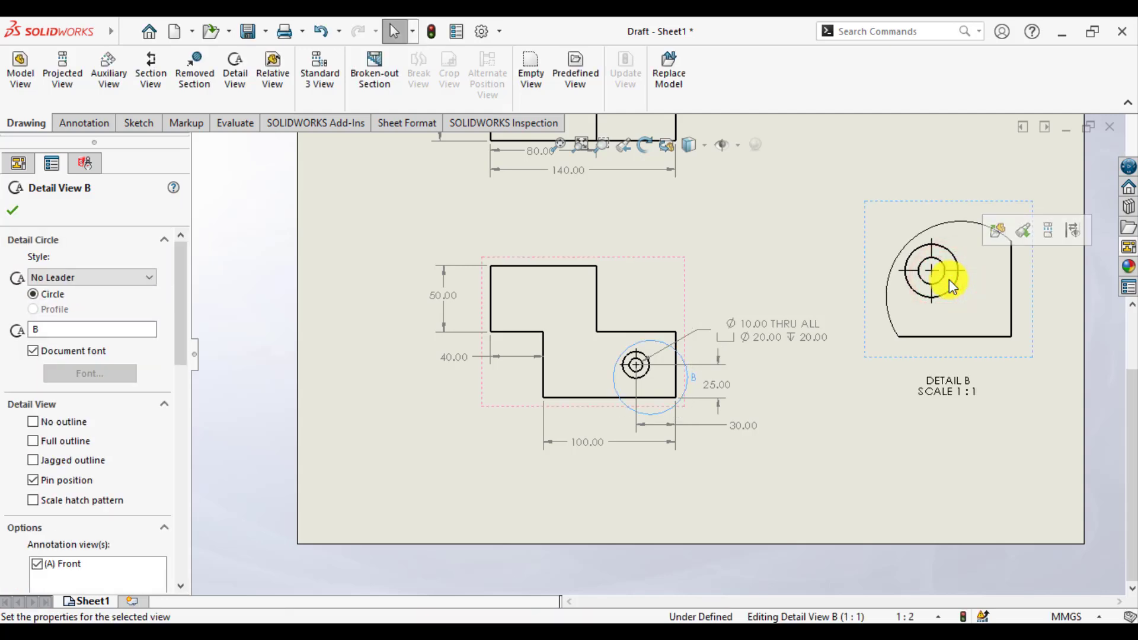
triple_click(91, 329)
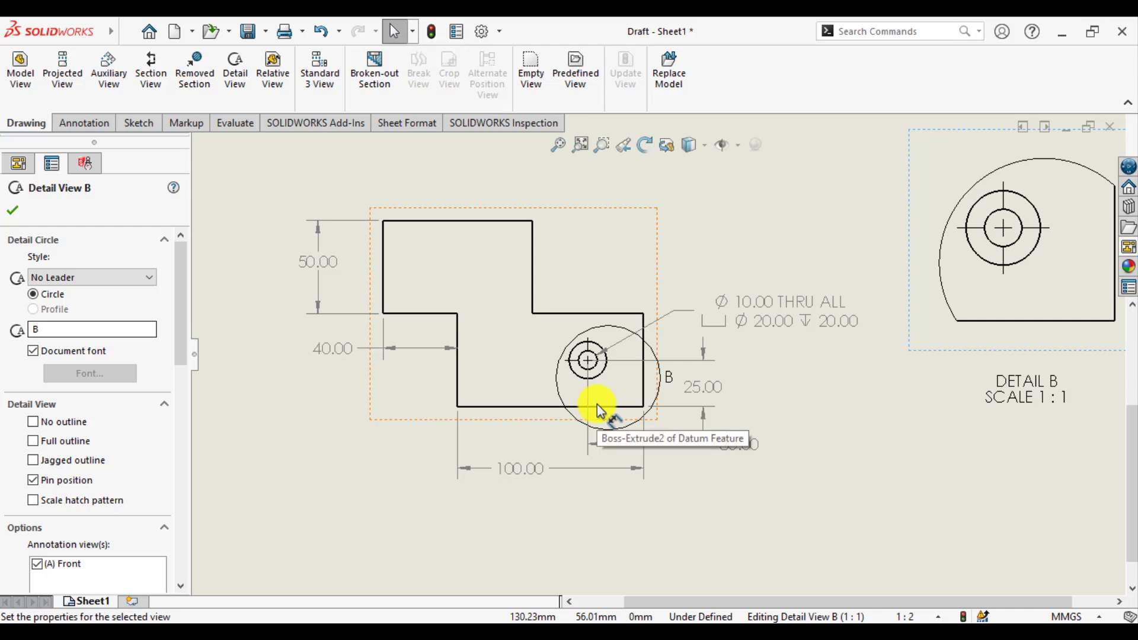
mouse_move(987, 372)
type("A")
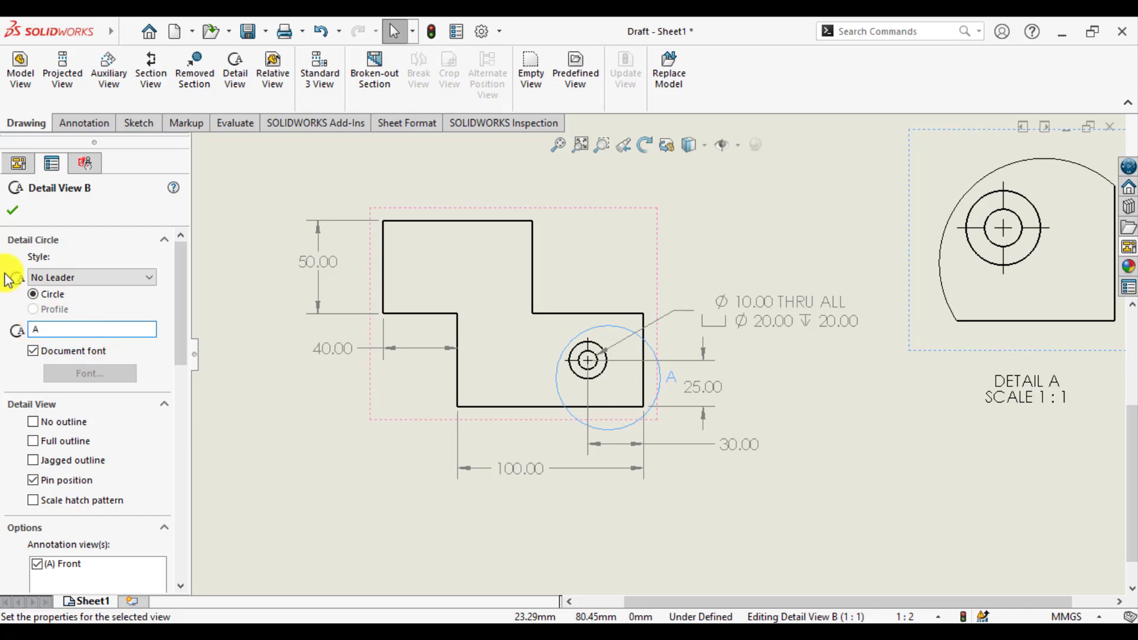
Step: Accept the detail view with its label changed from B to A
left_click(13, 210)
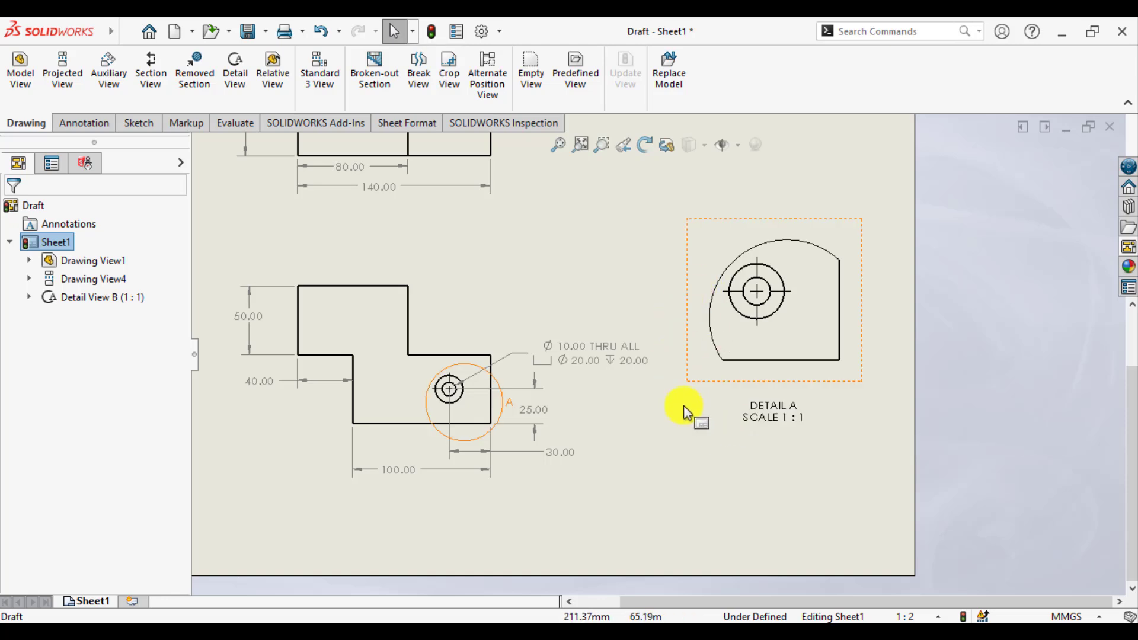
mouse_move(769, 425)
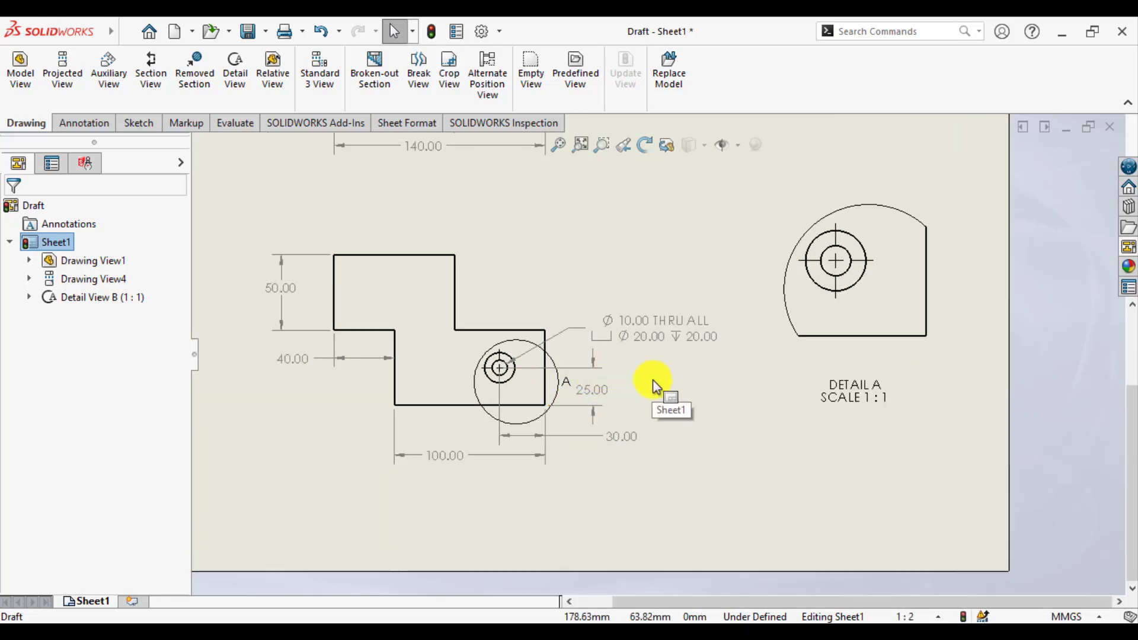
mouse_move(586, 289)
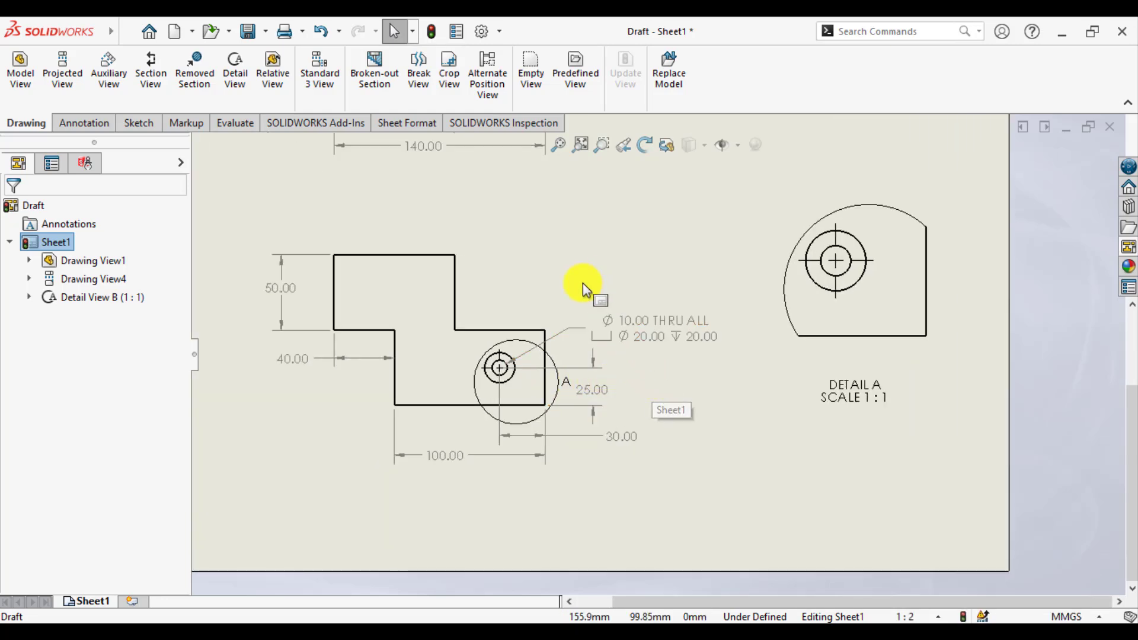
mouse_move(638, 332)
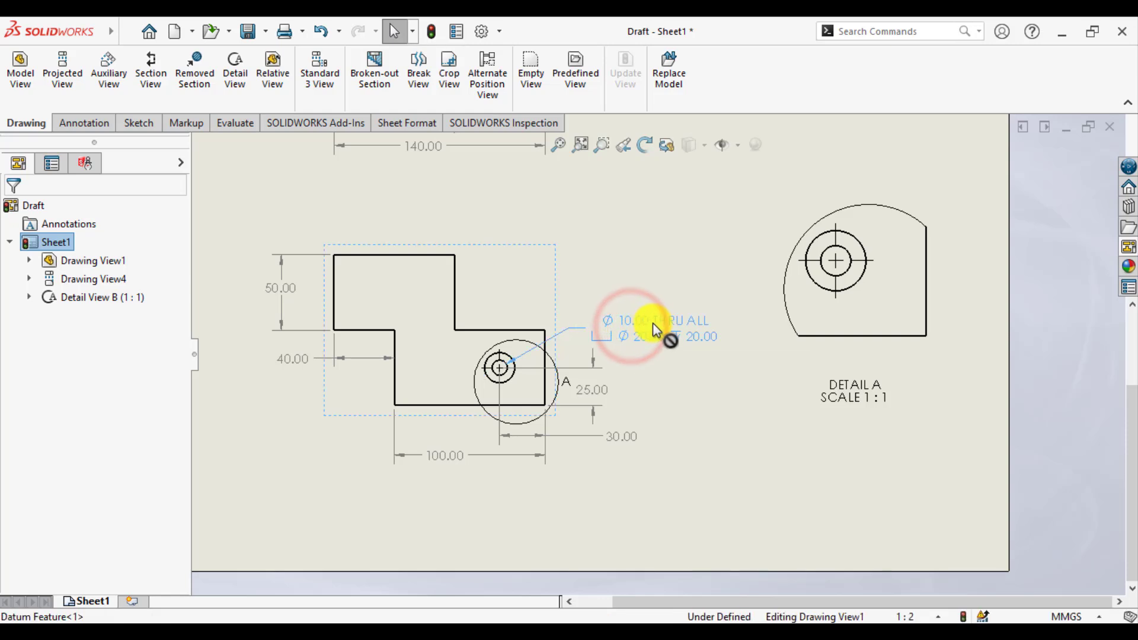
mouse_move(701, 283)
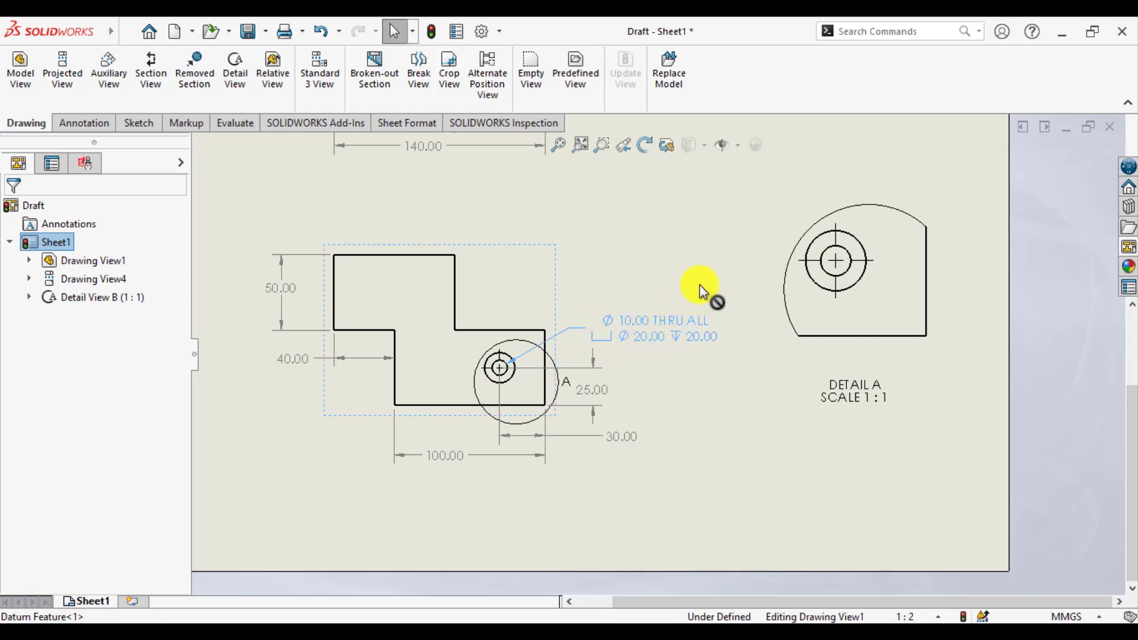
mouse_move(722, 284)
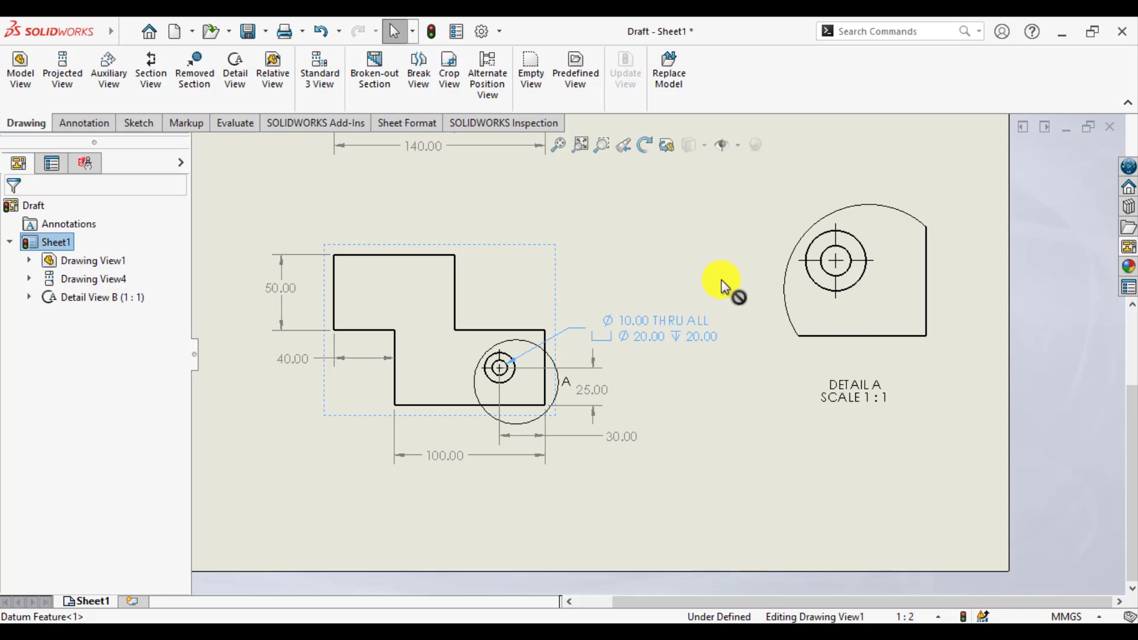
mouse_move(780, 279)
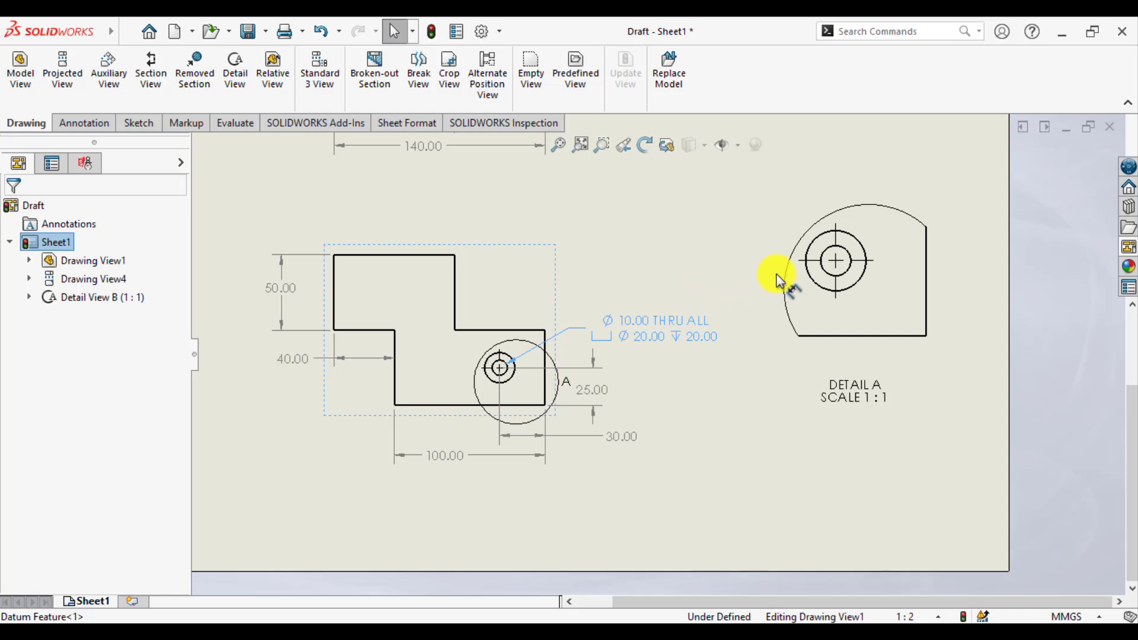
mouse_move(812, 280)
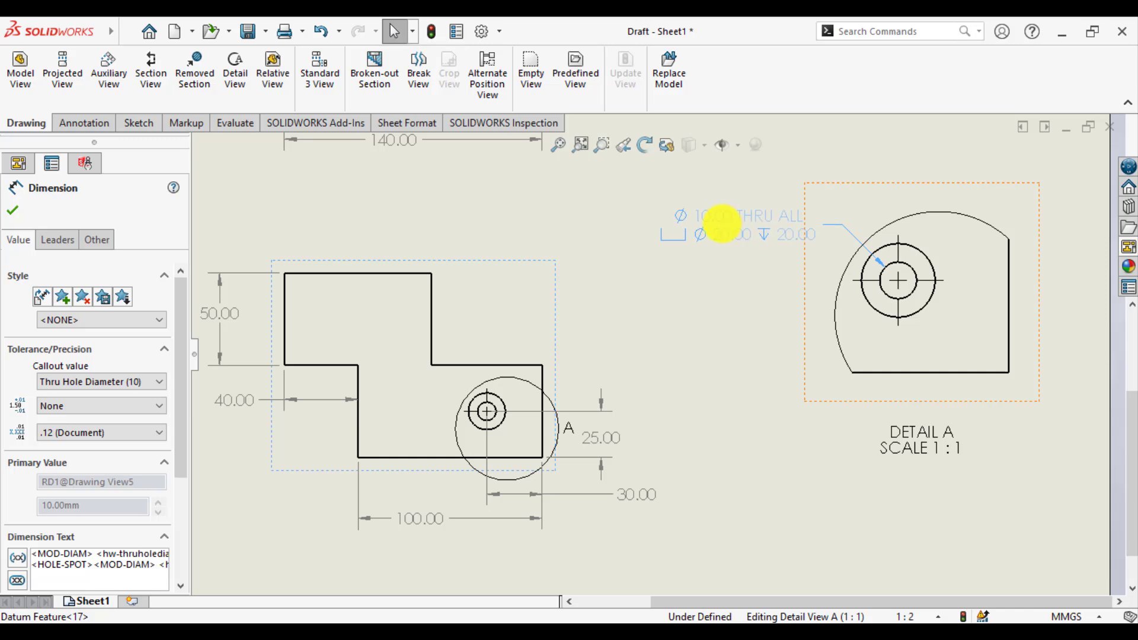
Step: Drop the Ø10 thru-all, Ø20 counterbore 20-deep hole callout onto Detail A's hole
left_click(719, 359)
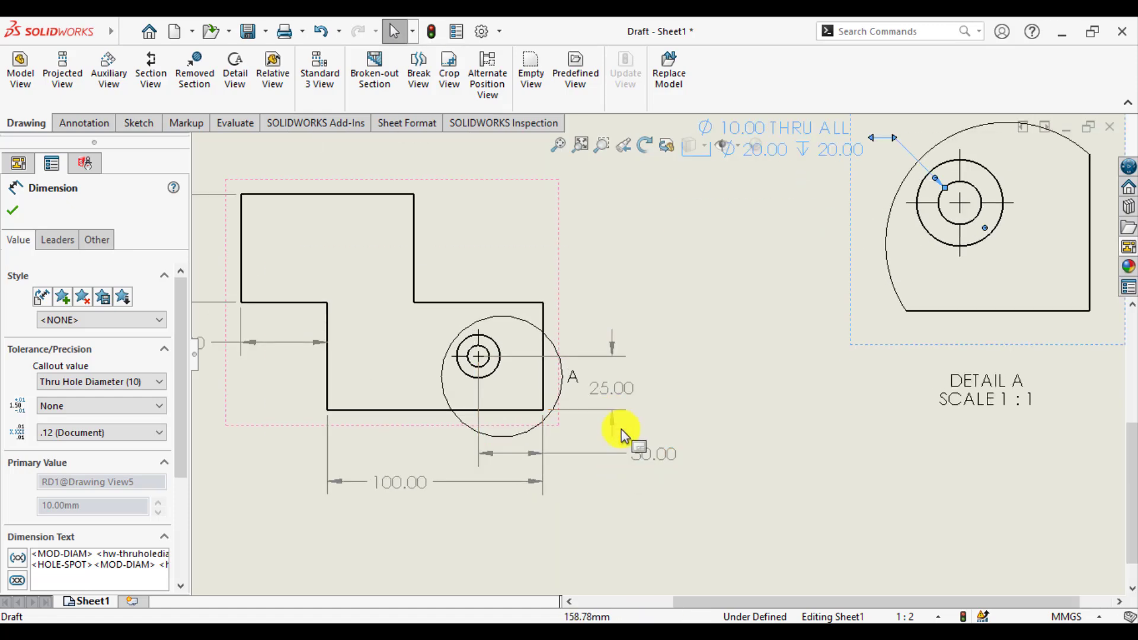
mouse_move(641, 454)
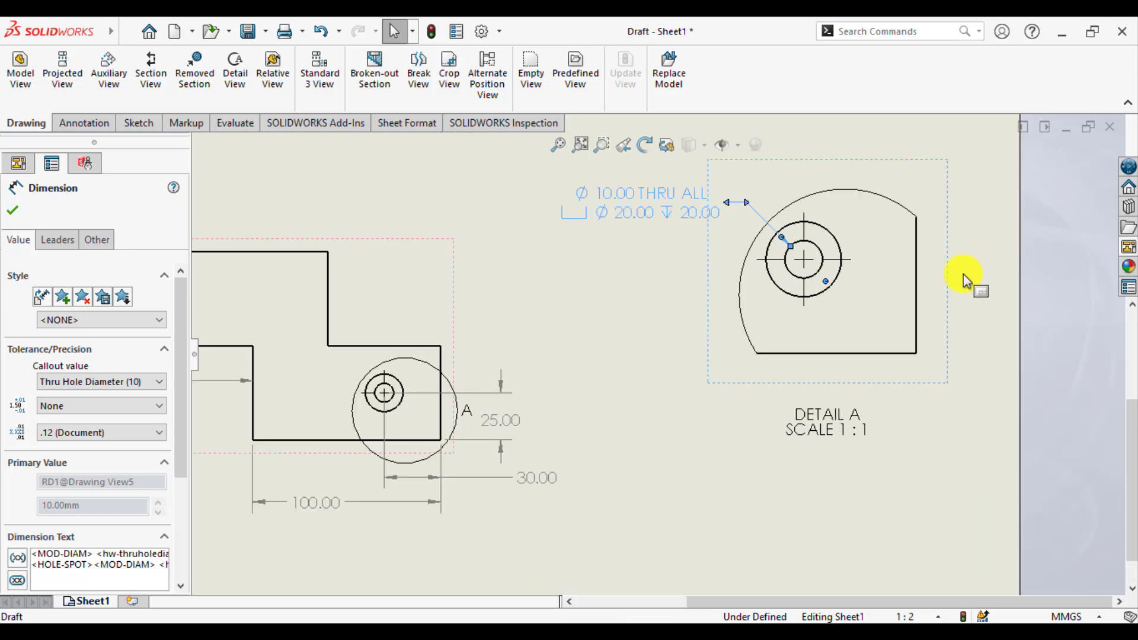
mouse_move(688, 424)
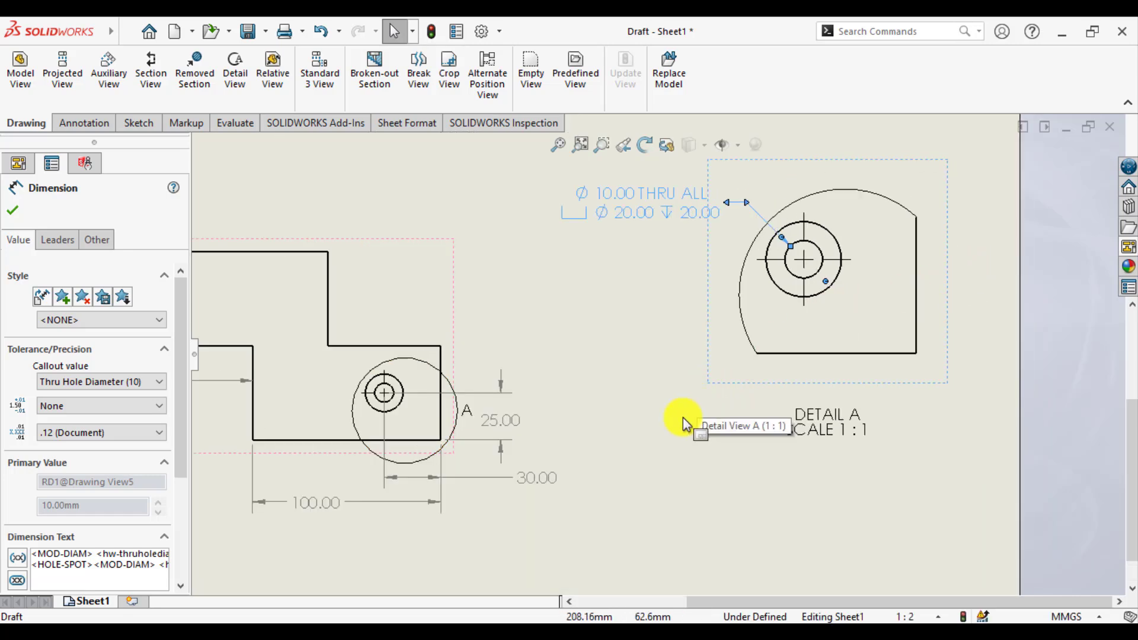
mouse_move(499, 427)
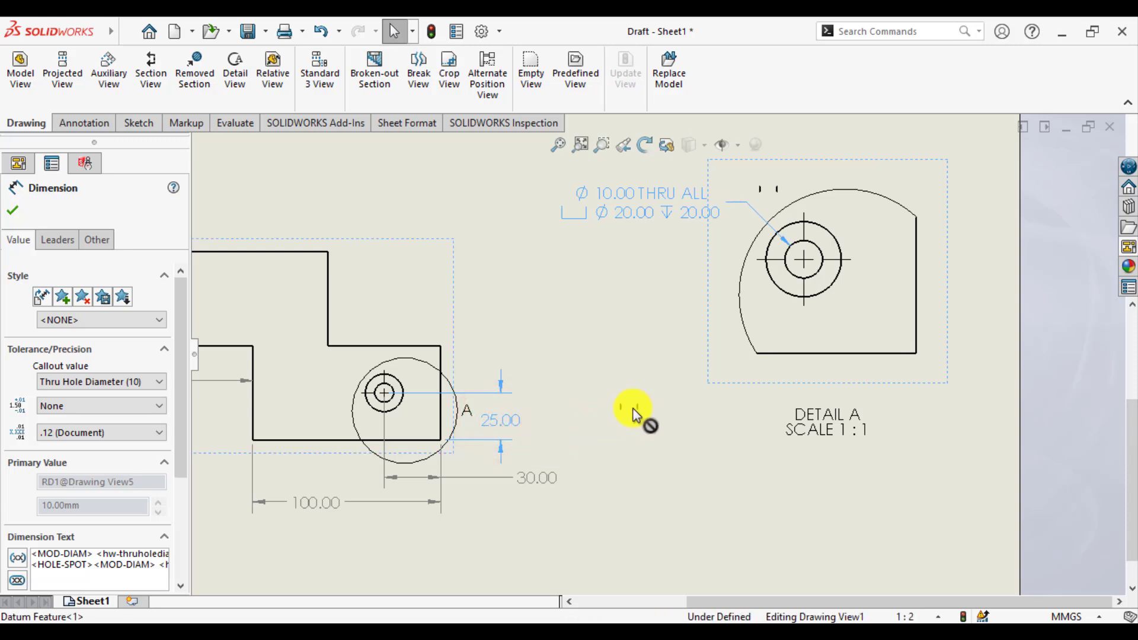
mouse_move(715, 388)
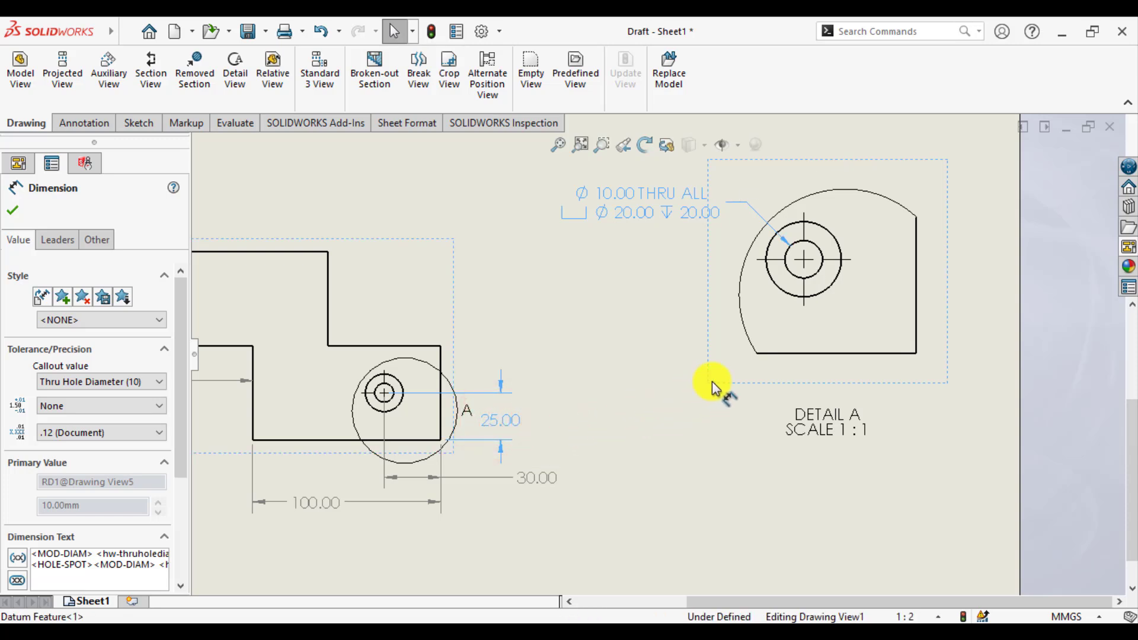
mouse_move(754, 375)
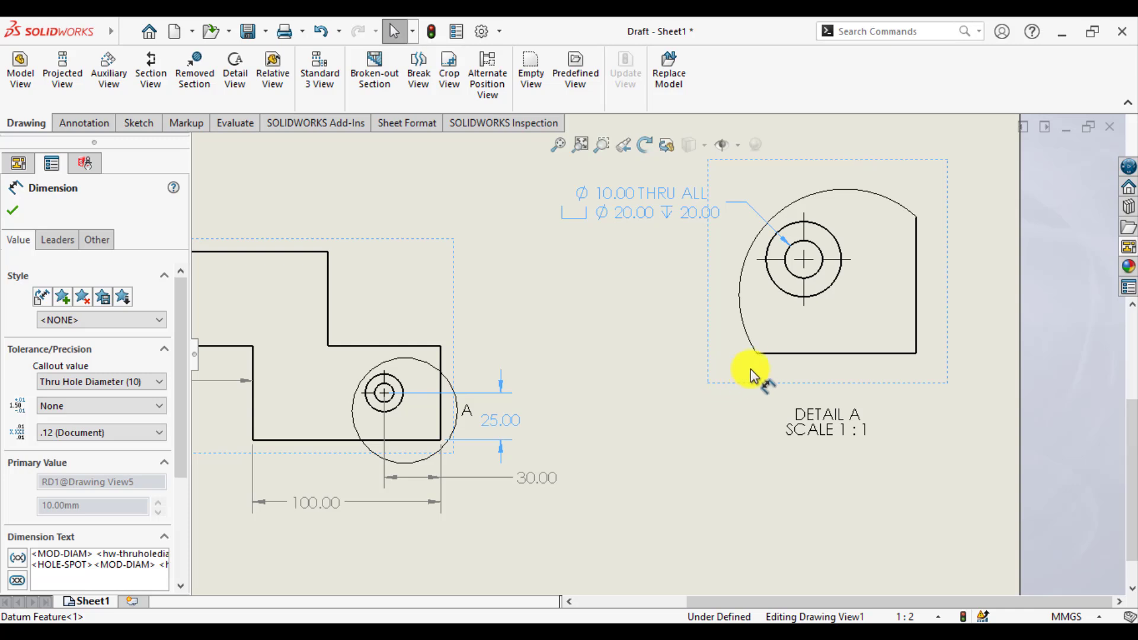
mouse_move(821, 359)
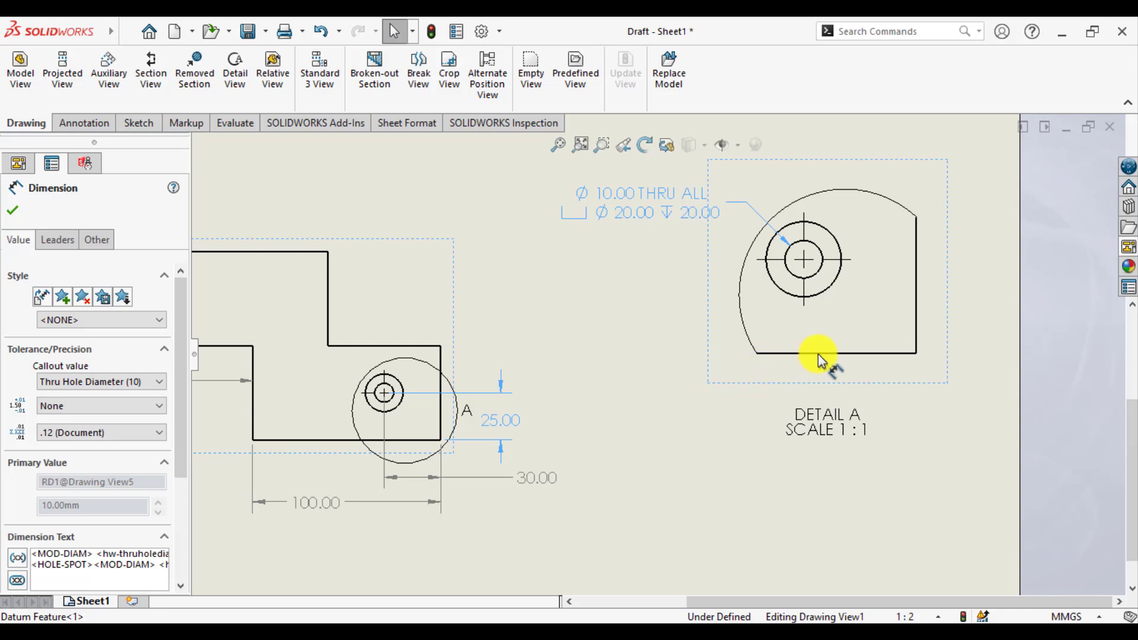
Step: Select Detail A and finish placing the counterbore hole callout on its hole
left_click(781, 355)
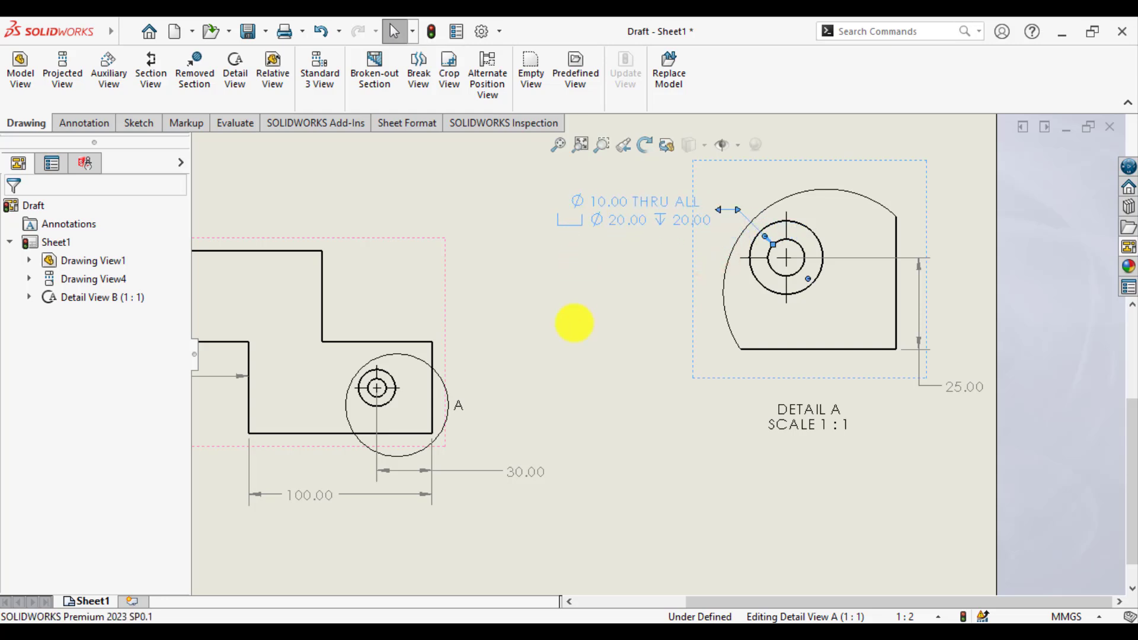
left_click(694, 520)
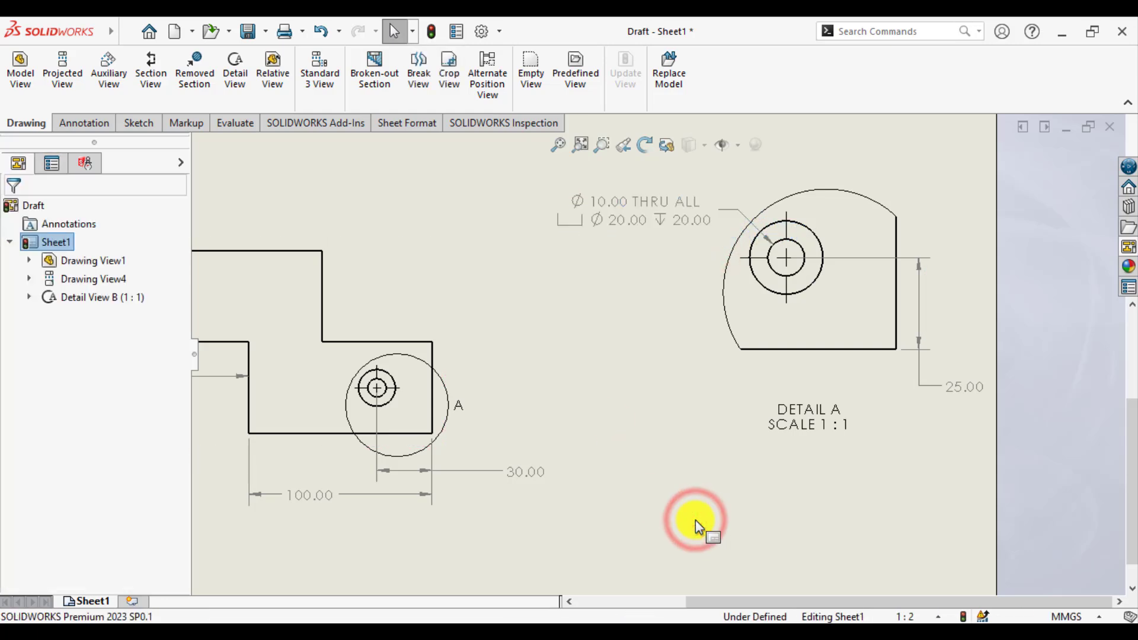
mouse_move(574, 510)
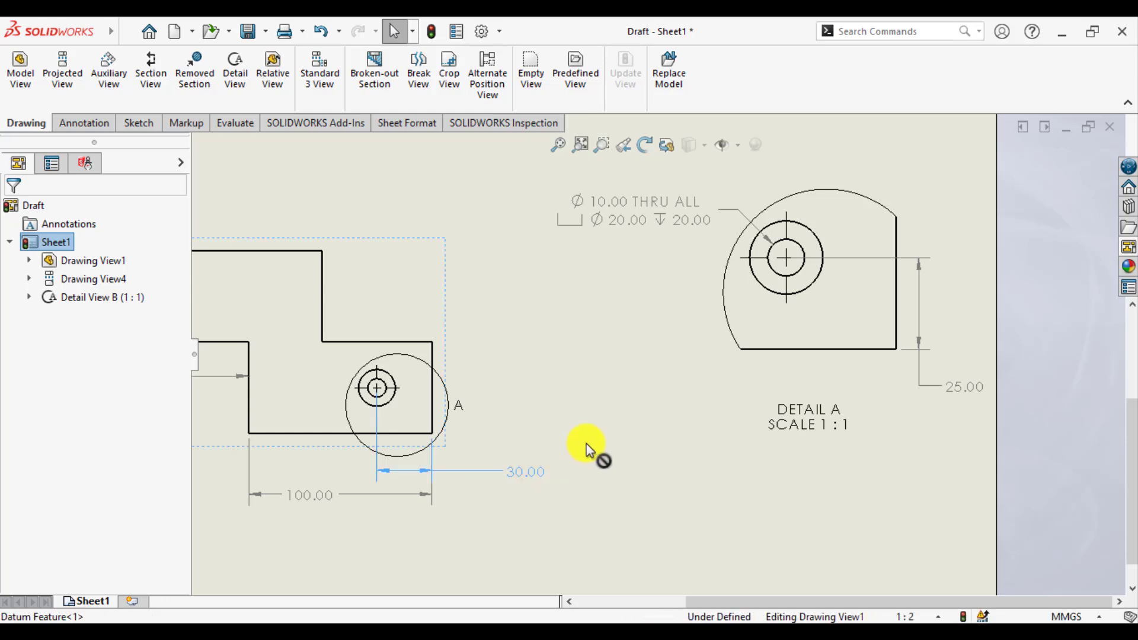
mouse_move(690, 348)
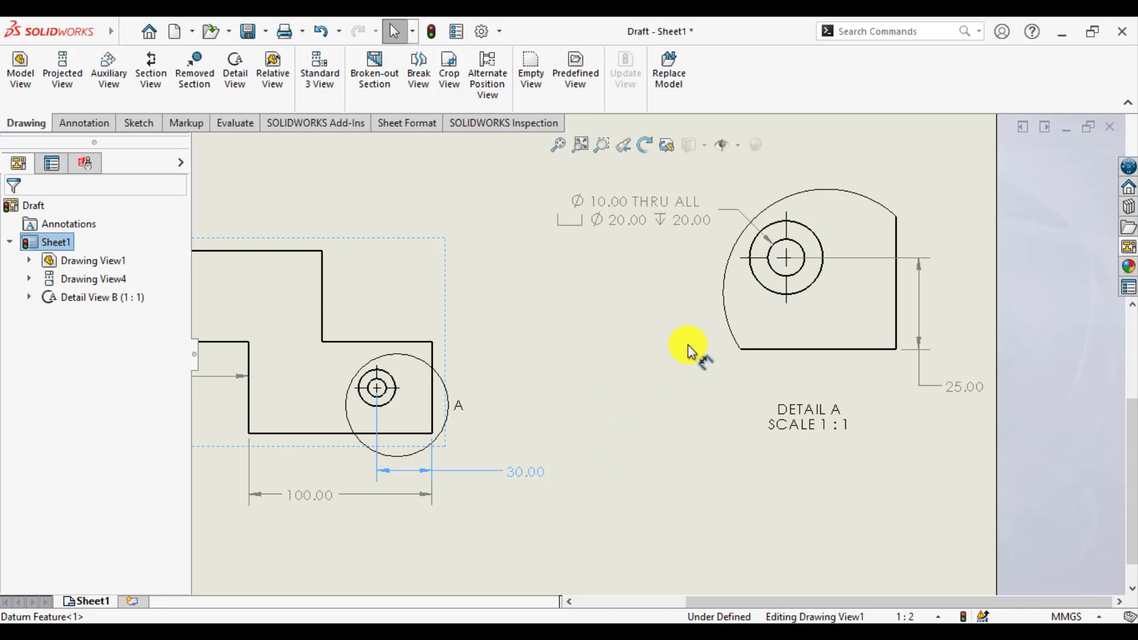
mouse_move(896, 319)
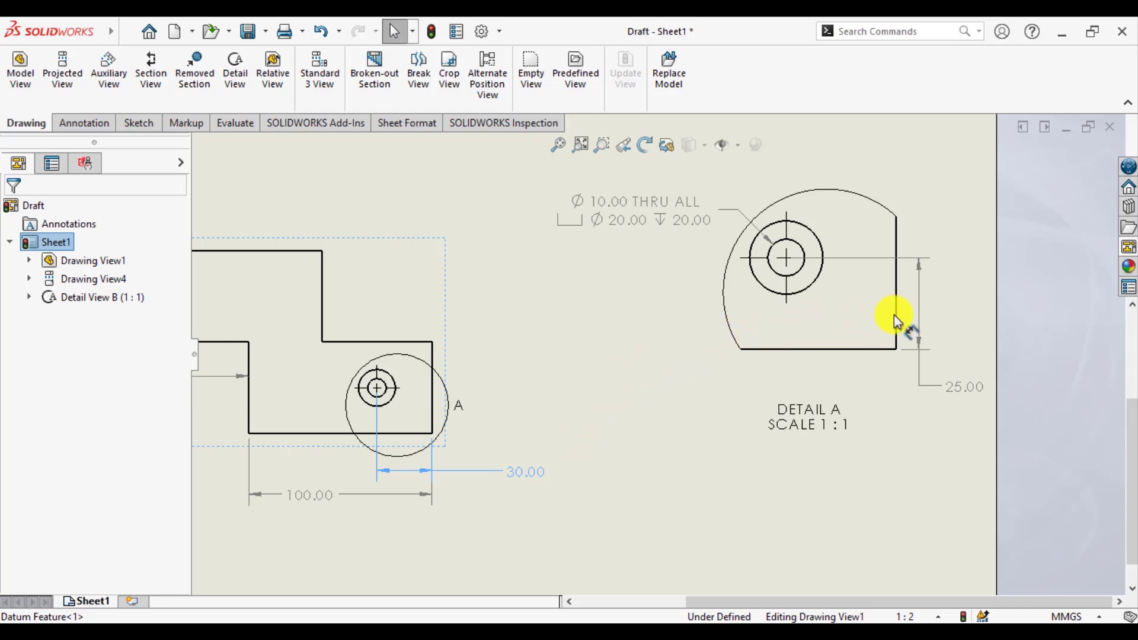
Step: Move the 30.00 dimension into Detail A and position it below the part
left_click(897, 330)
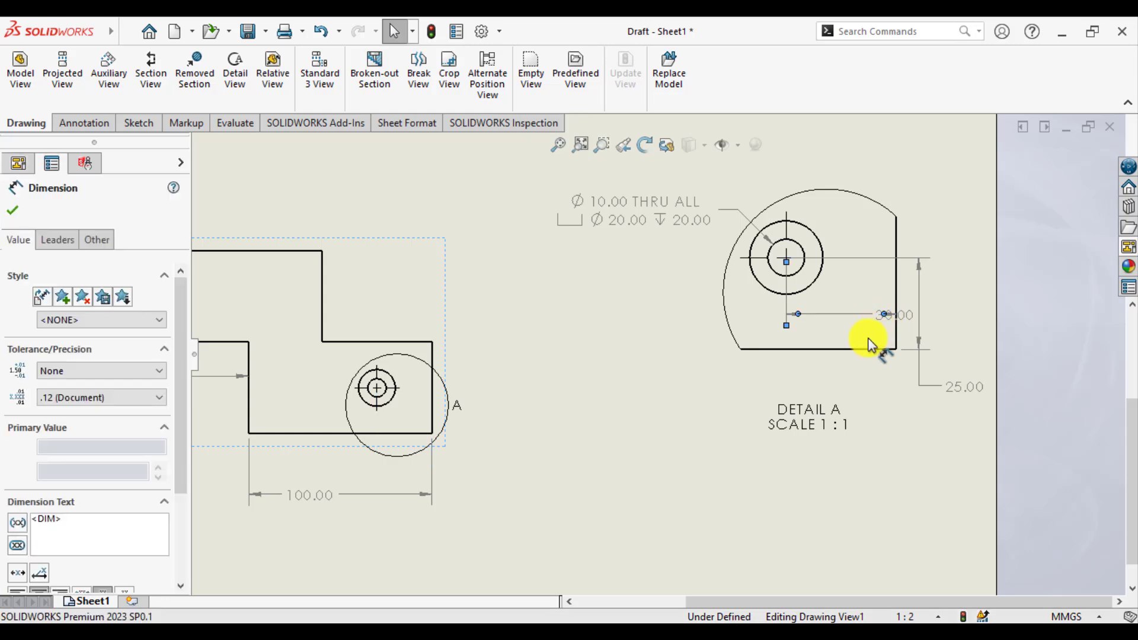
left_click(13, 210)
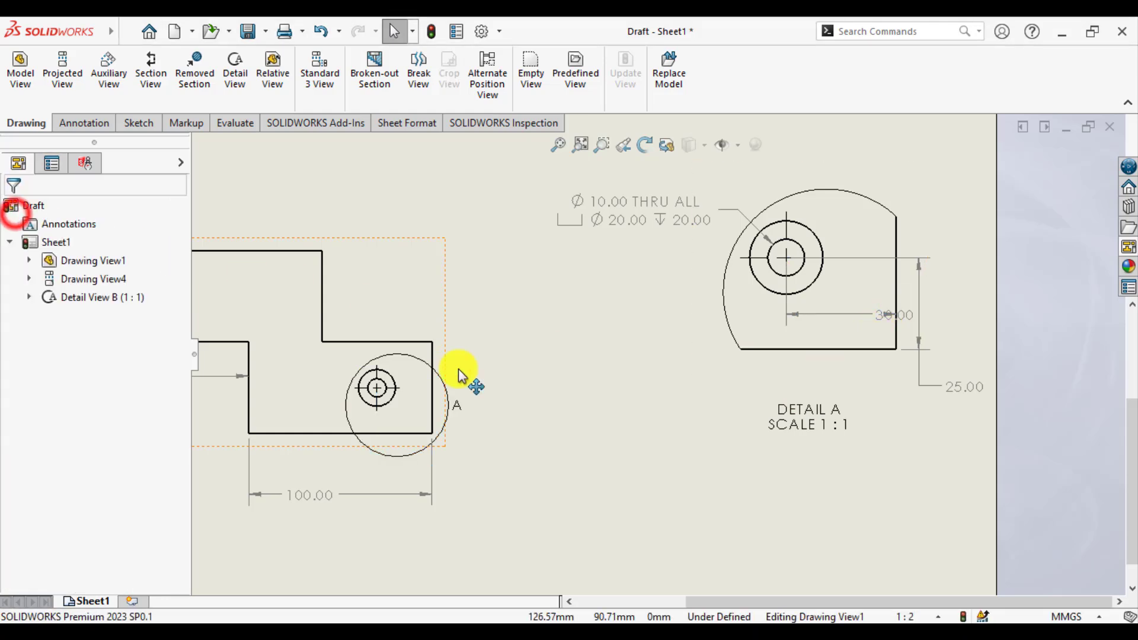
left_click(886, 314)
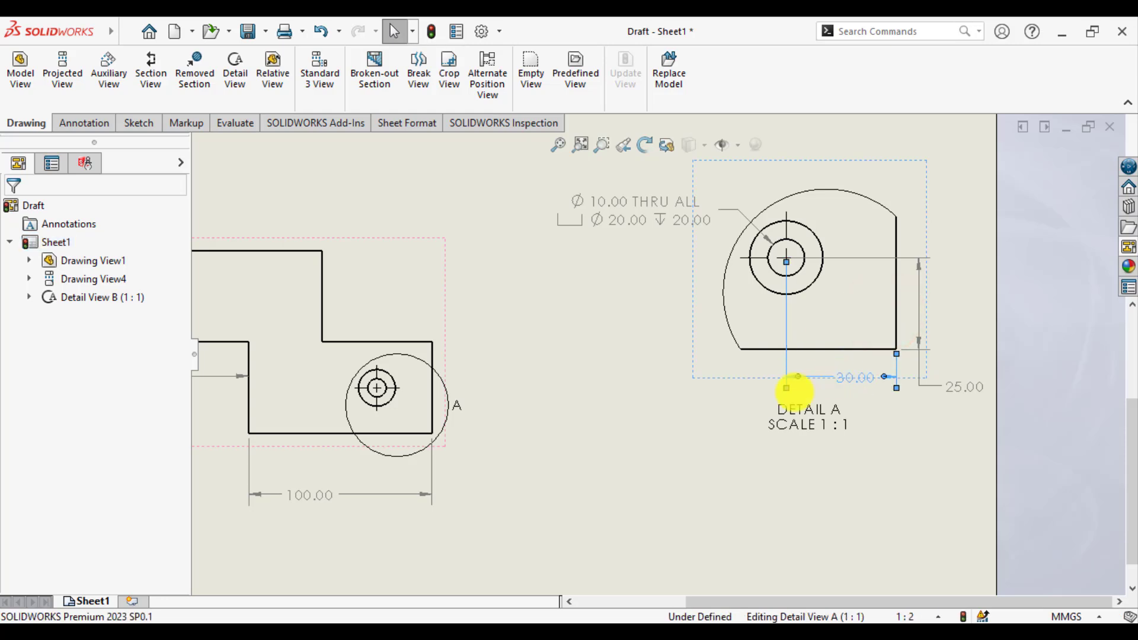
left_click(594, 498)
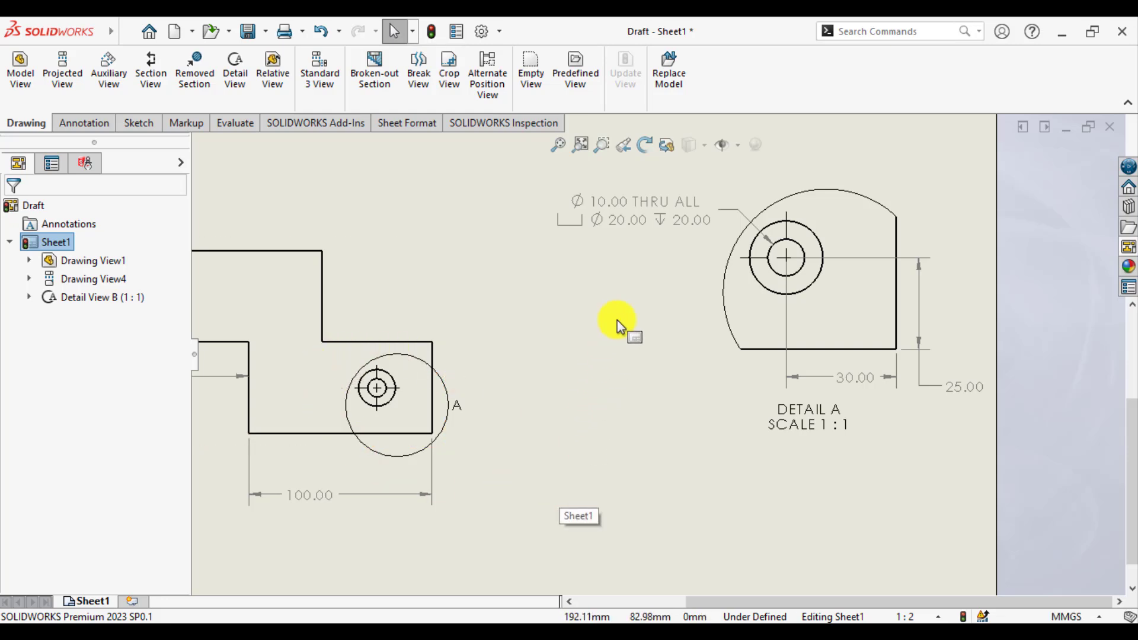
mouse_move(547, 356)
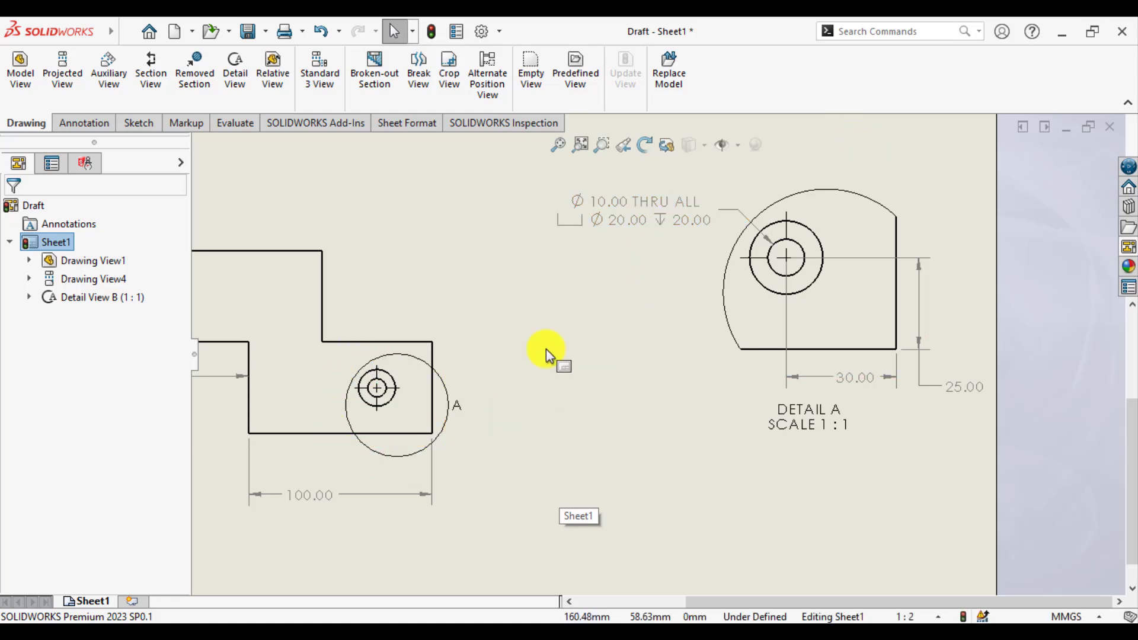
mouse_move(623, 369)
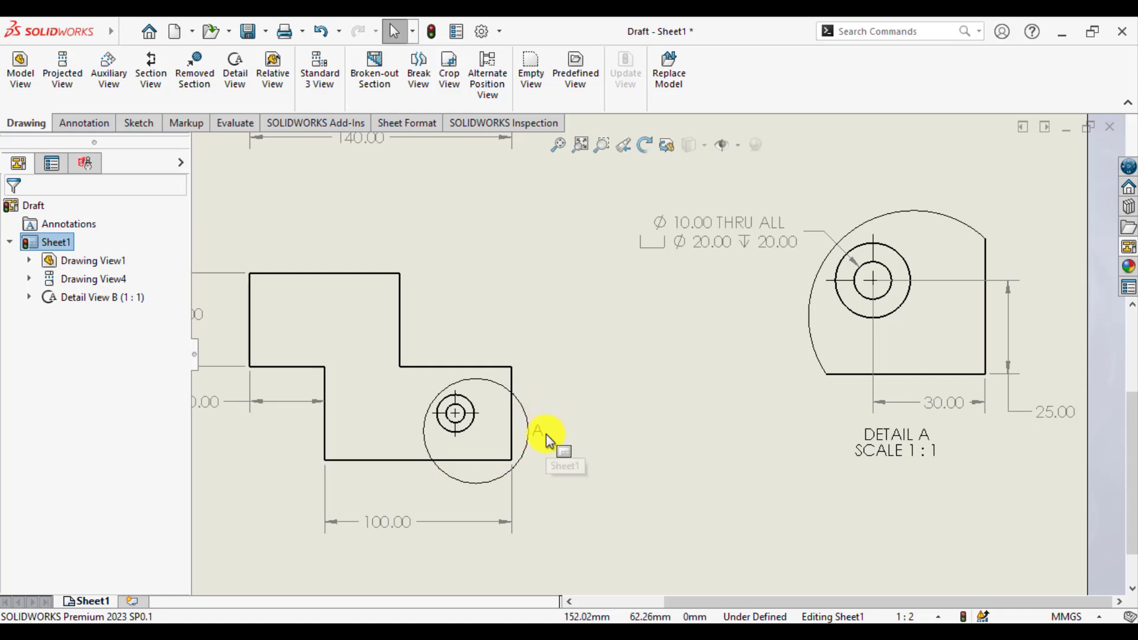
mouse_move(544, 405)
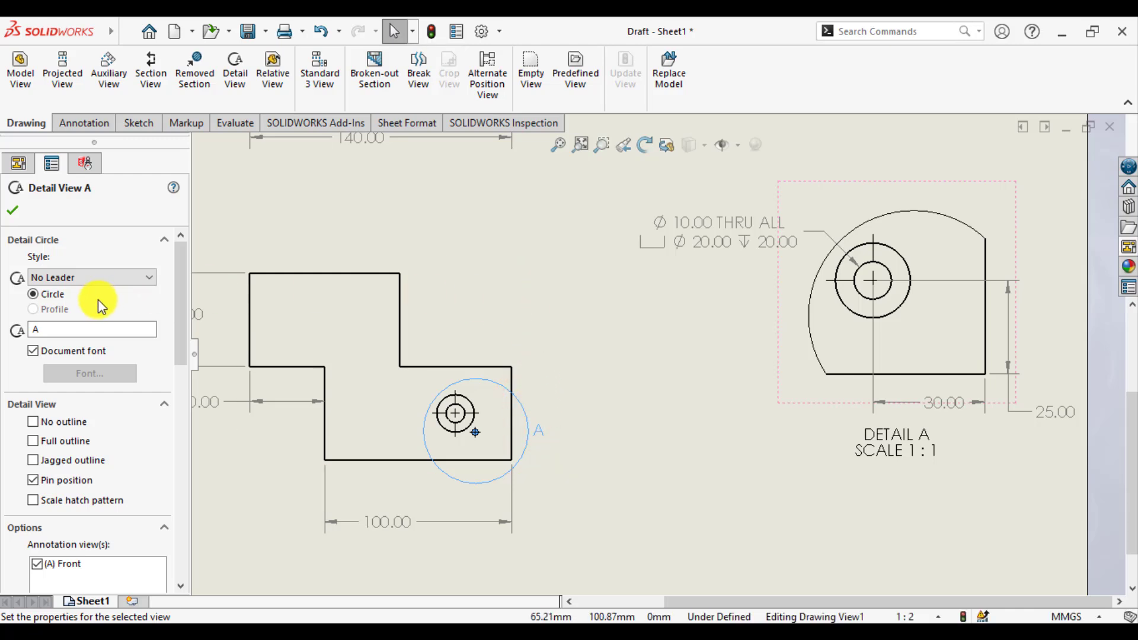
mouse_move(29, 258)
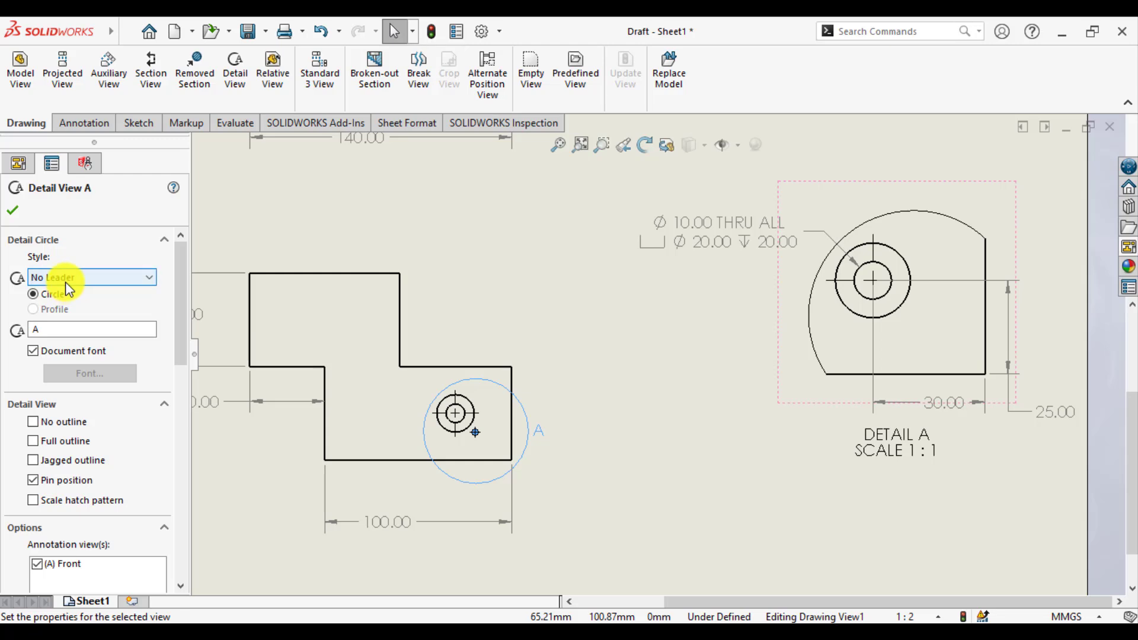
mouse_move(68, 287)
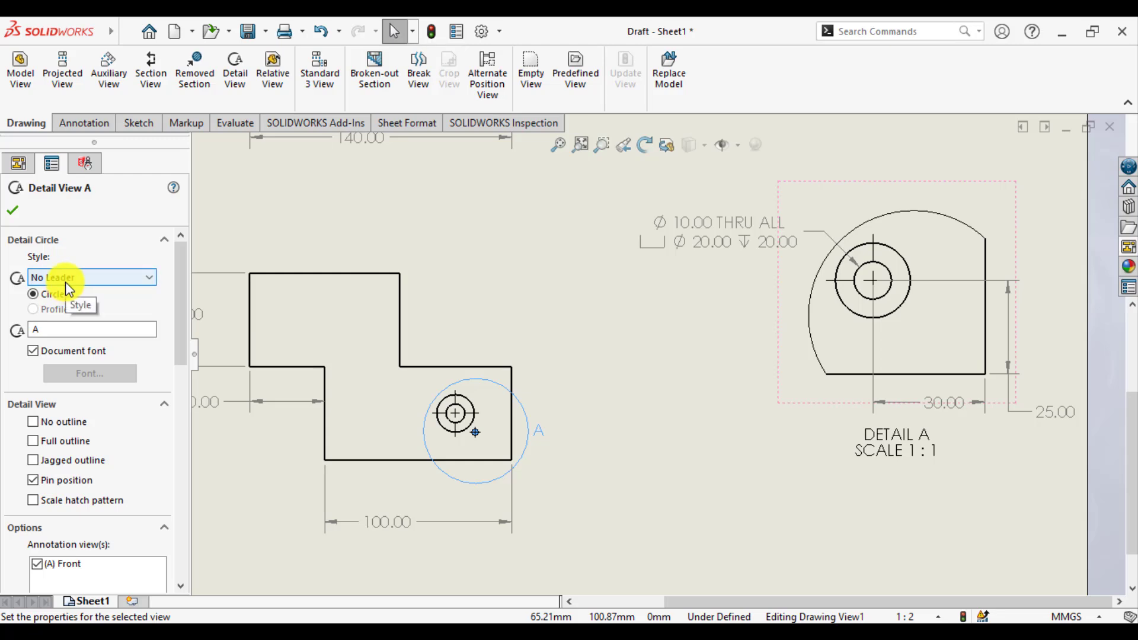
Step: Preview the Broken Circle, With Leader, No Leader and Connected detail circle styles
left_click(93, 278)
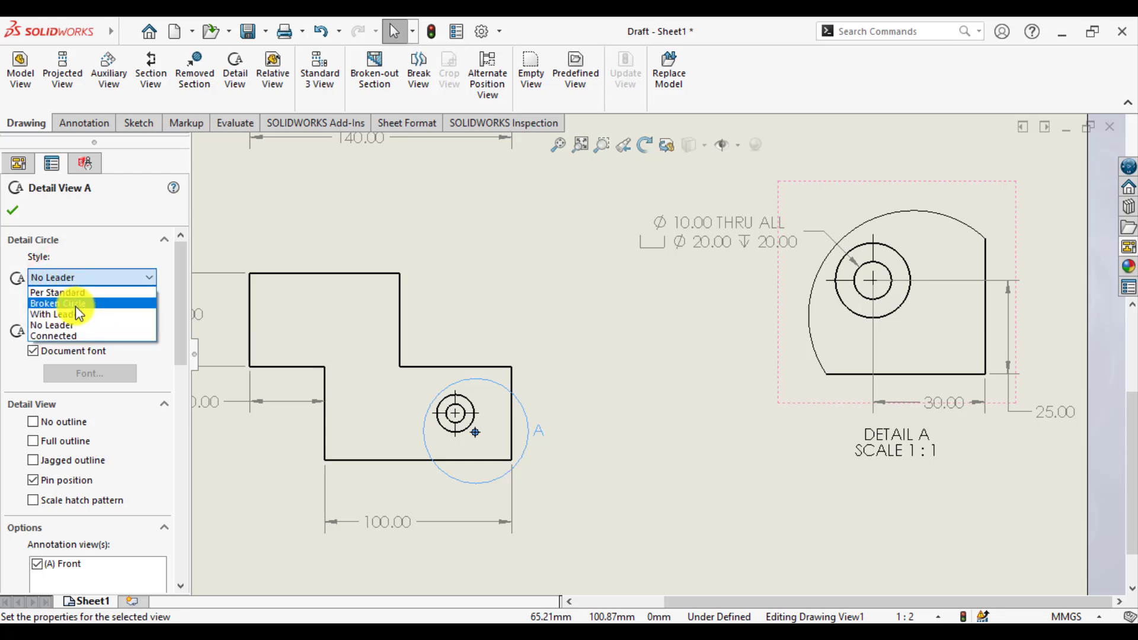
left_click(58, 303)
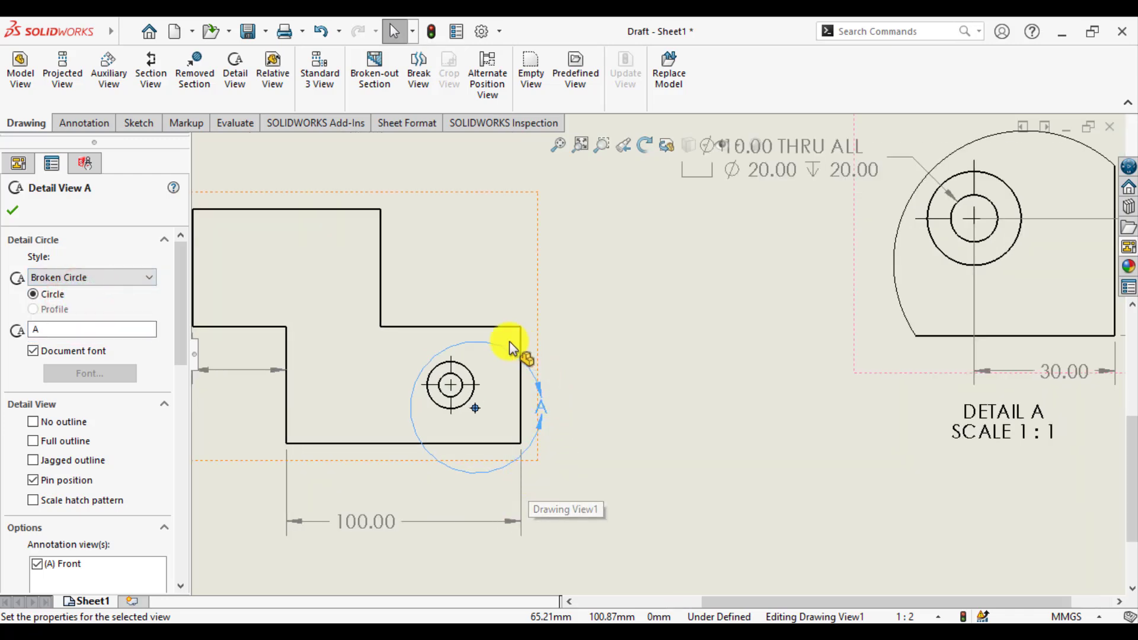
mouse_move(41, 397)
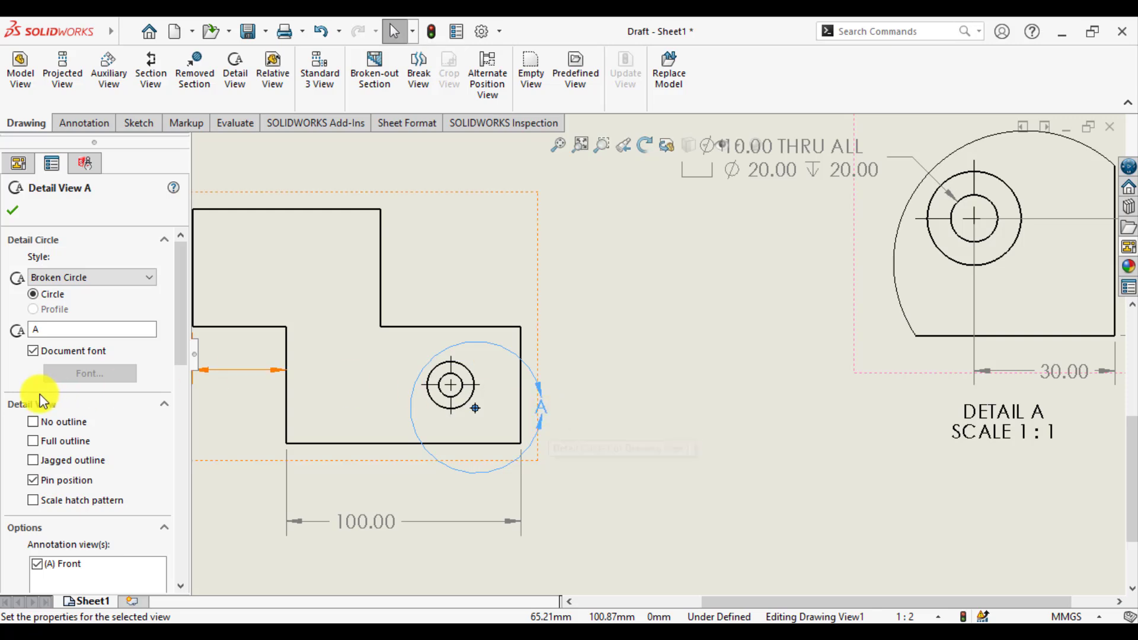
left_click(91, 277)
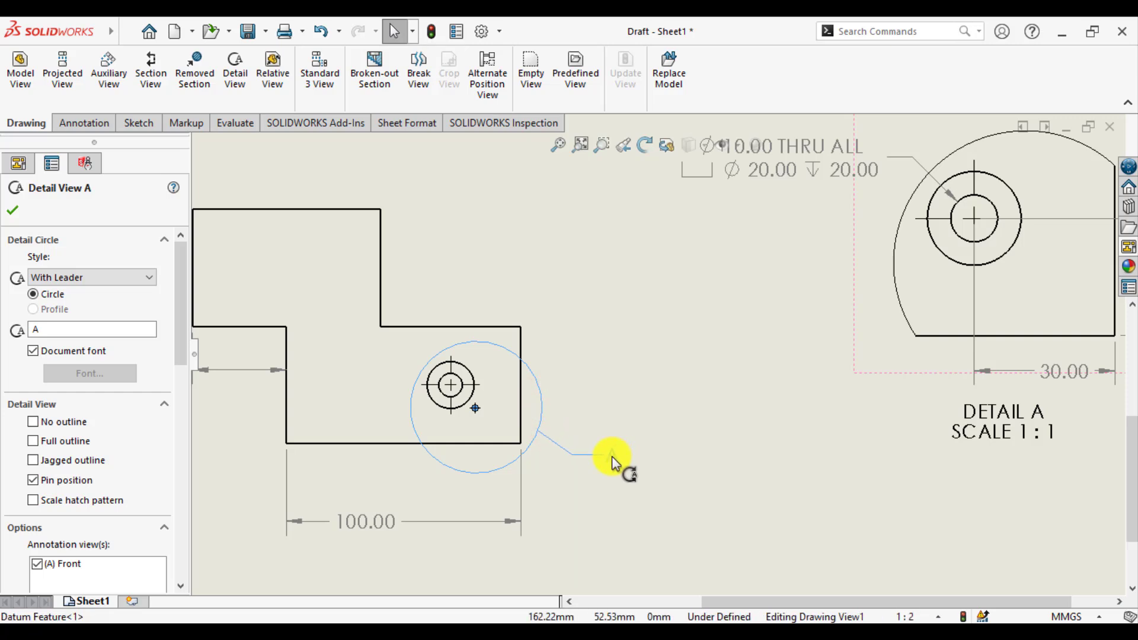
left_click(91, 278)
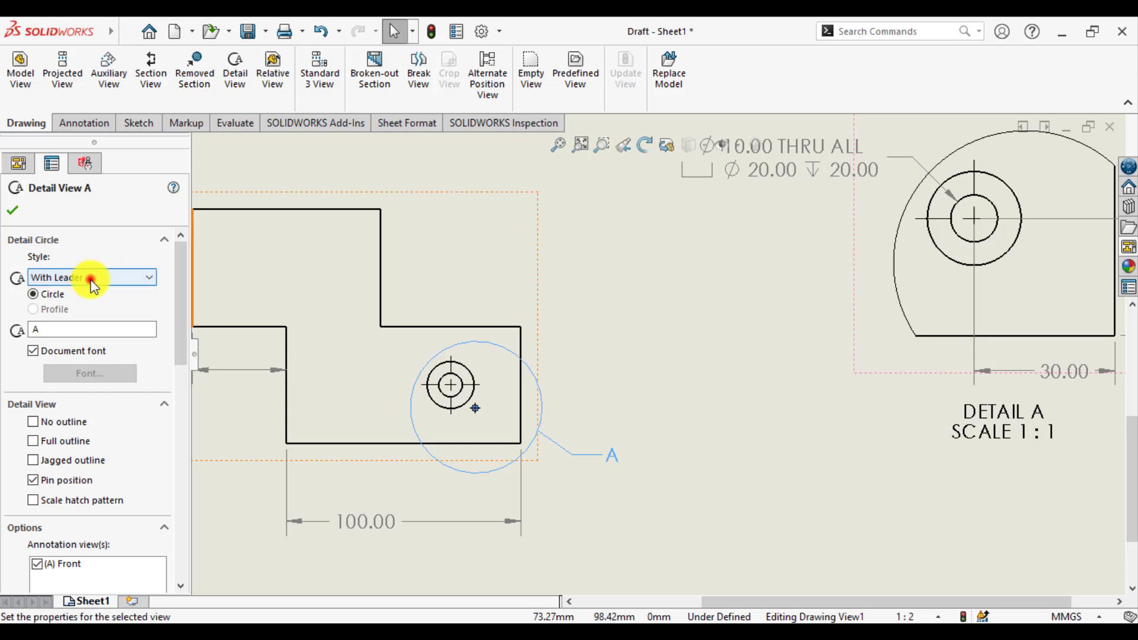
left_click(91, 277)
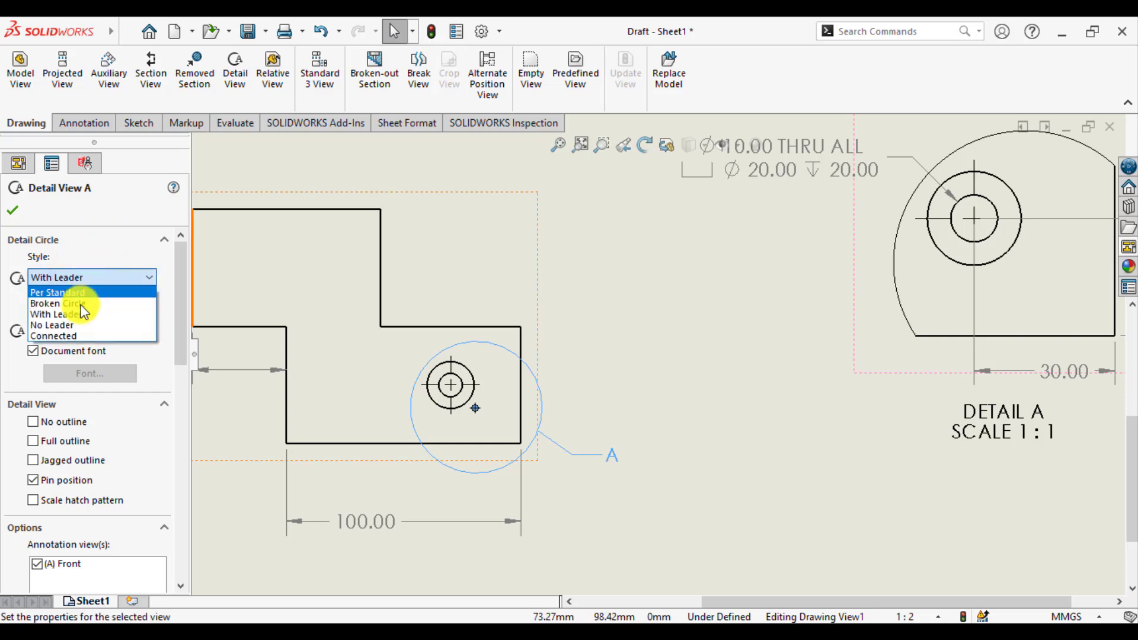
left_click(51, 325)
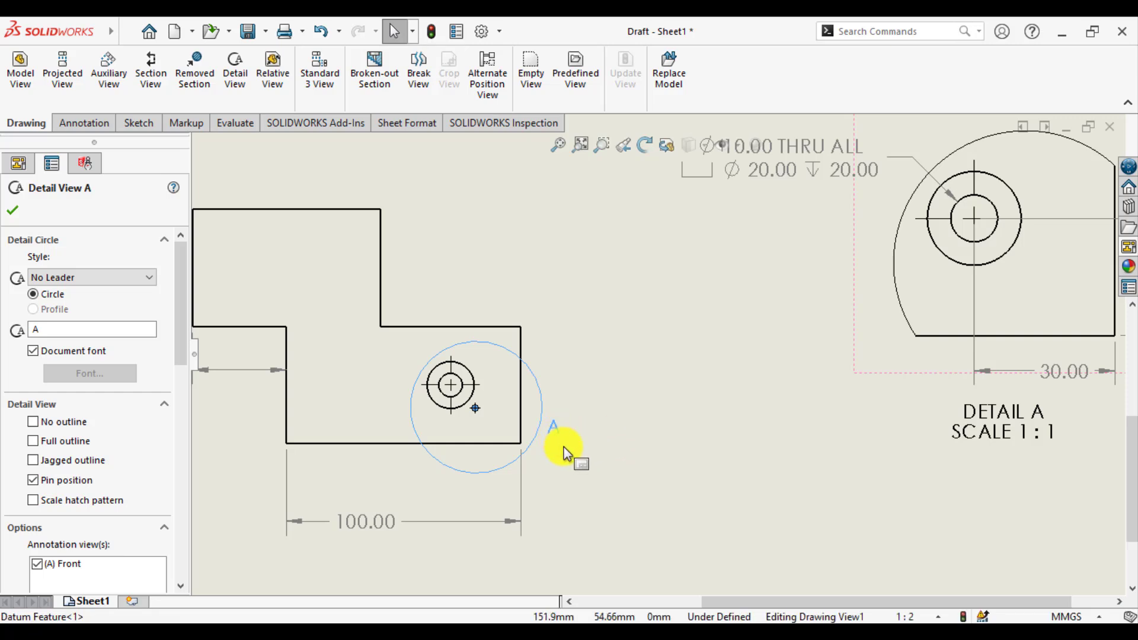
left_click(91, 277)
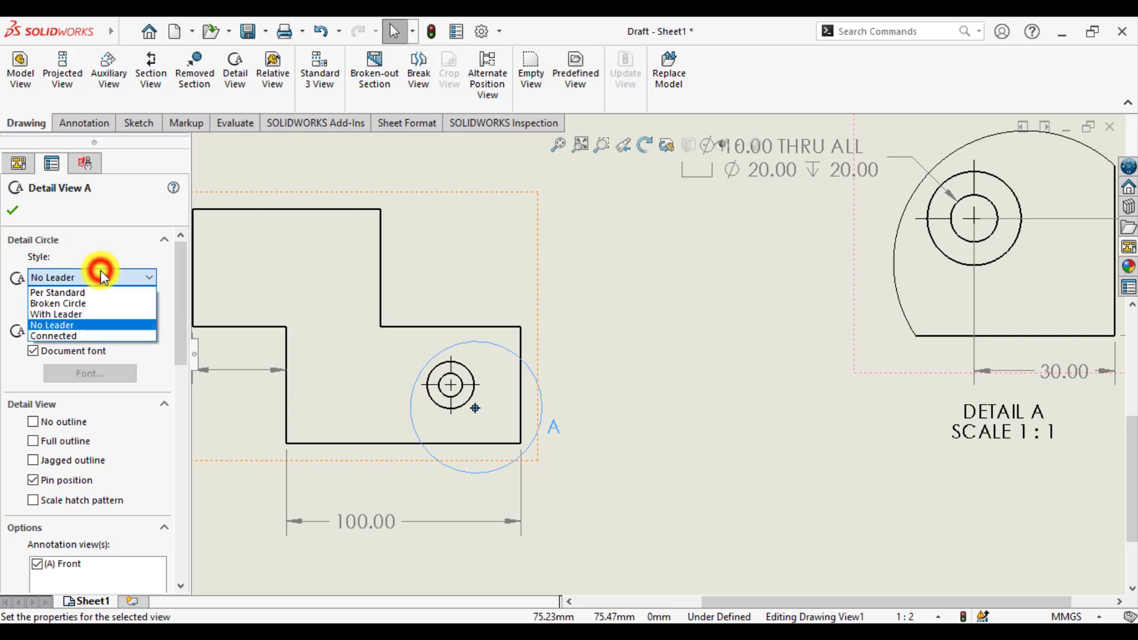
mouse_move(68, 336)
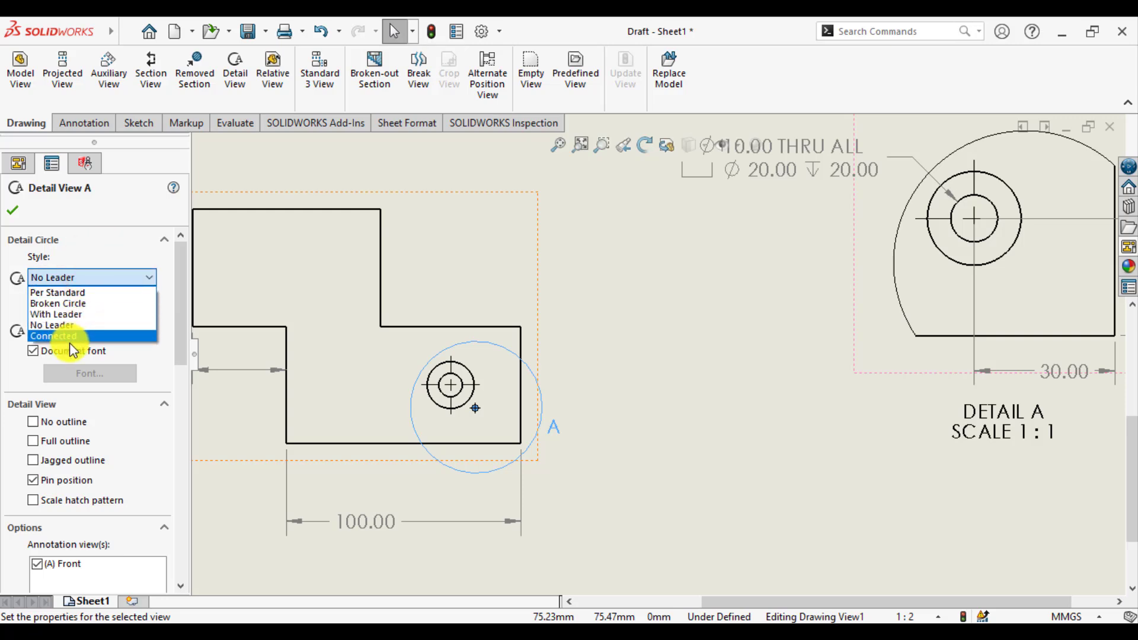
left_click(52, 324)
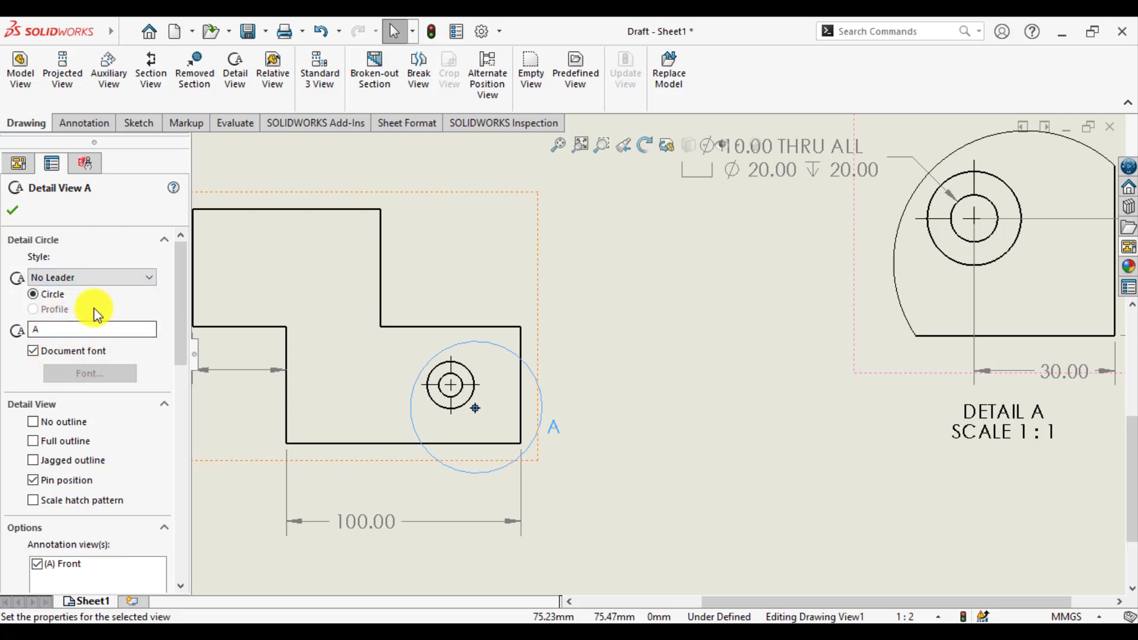
left_click(91, 277)
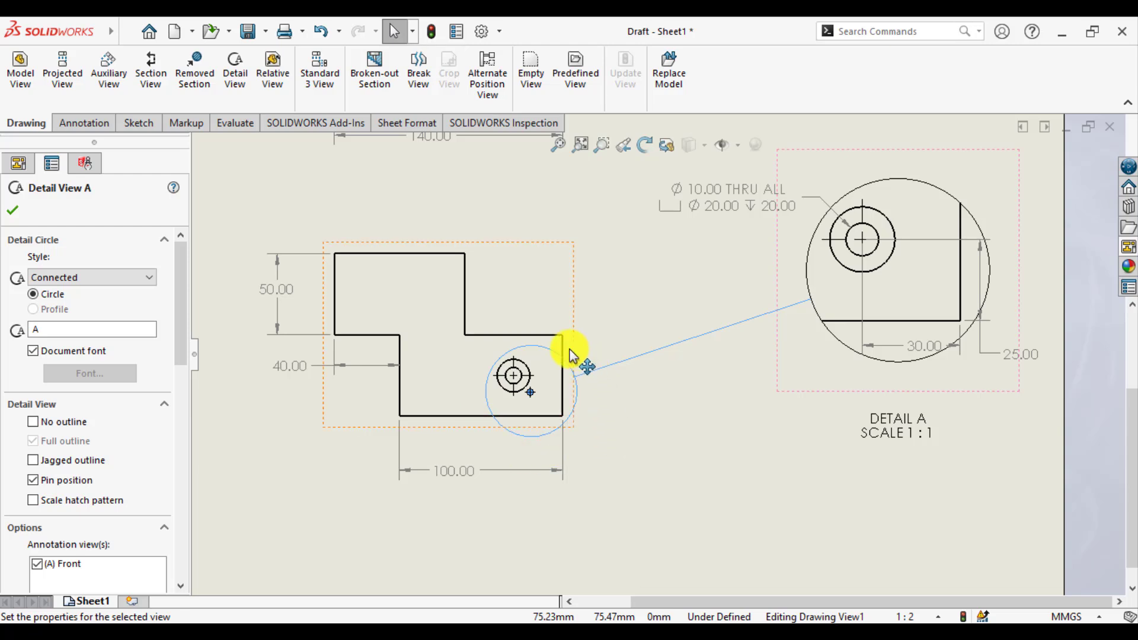
mouse_move(900, 221)
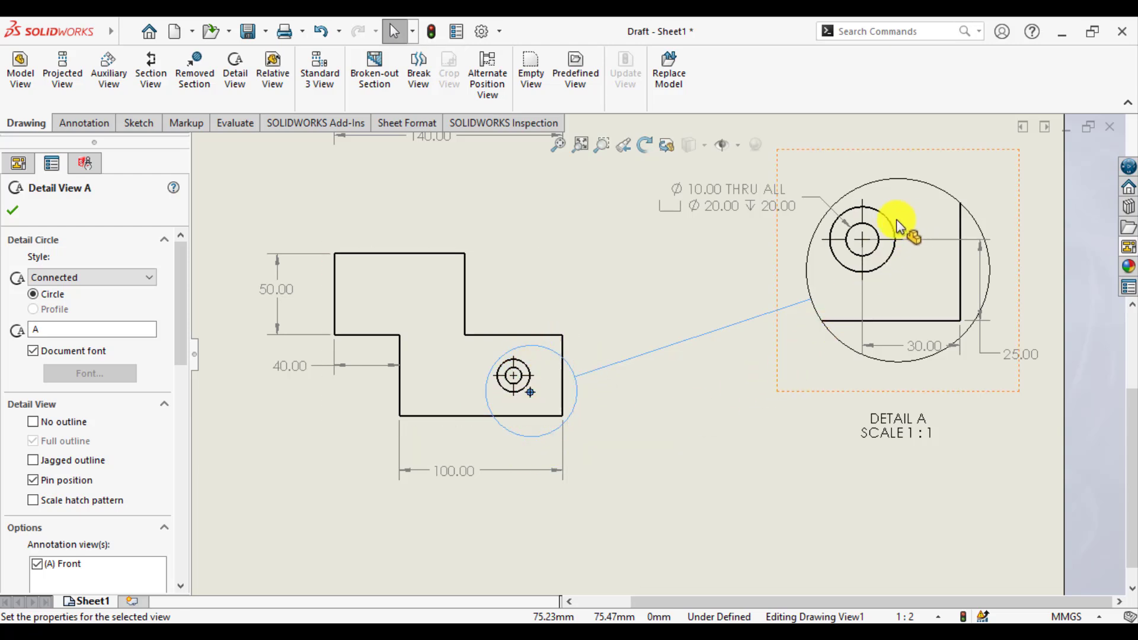
Step: Set the detail circle style to Per Standard and accept the settings
left_click(145, 277)
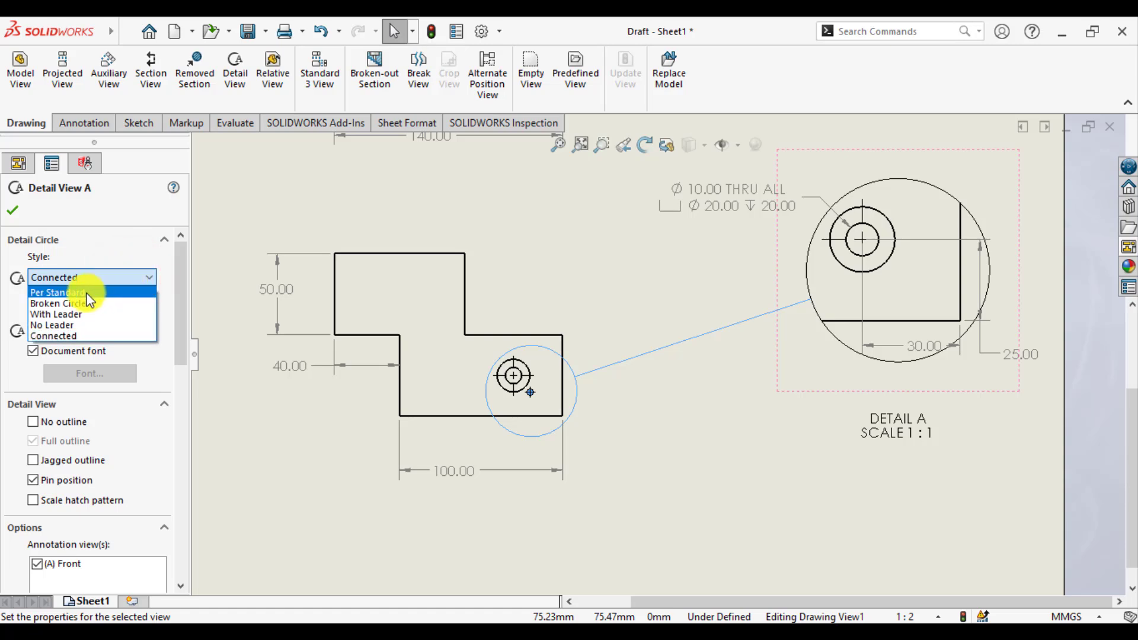
left_click(58, 291)
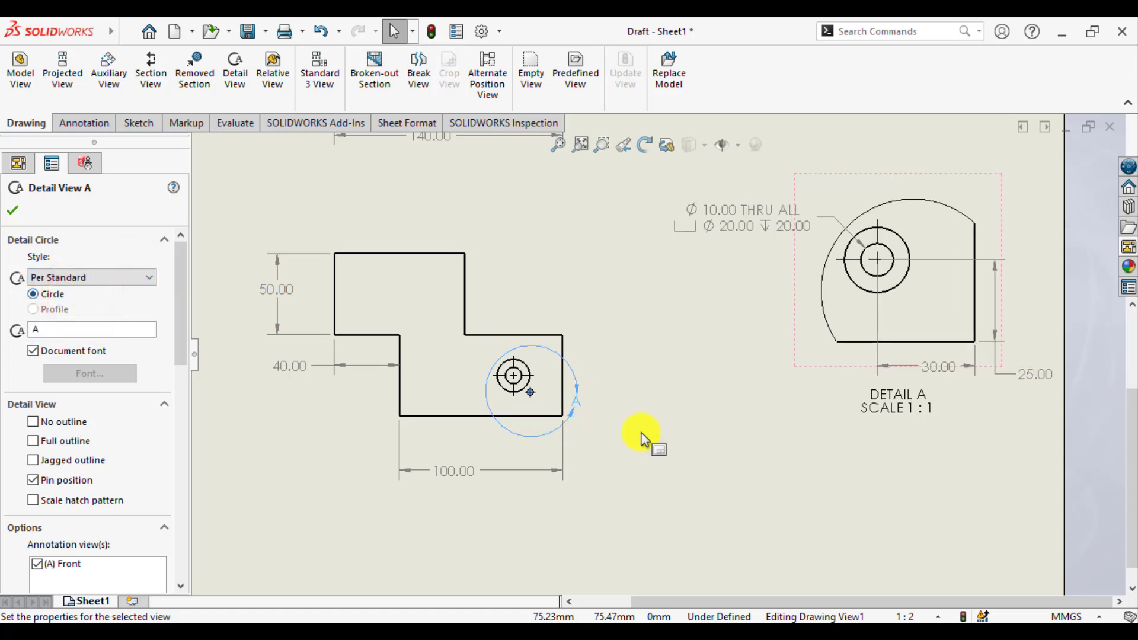
left_click(12, 211)
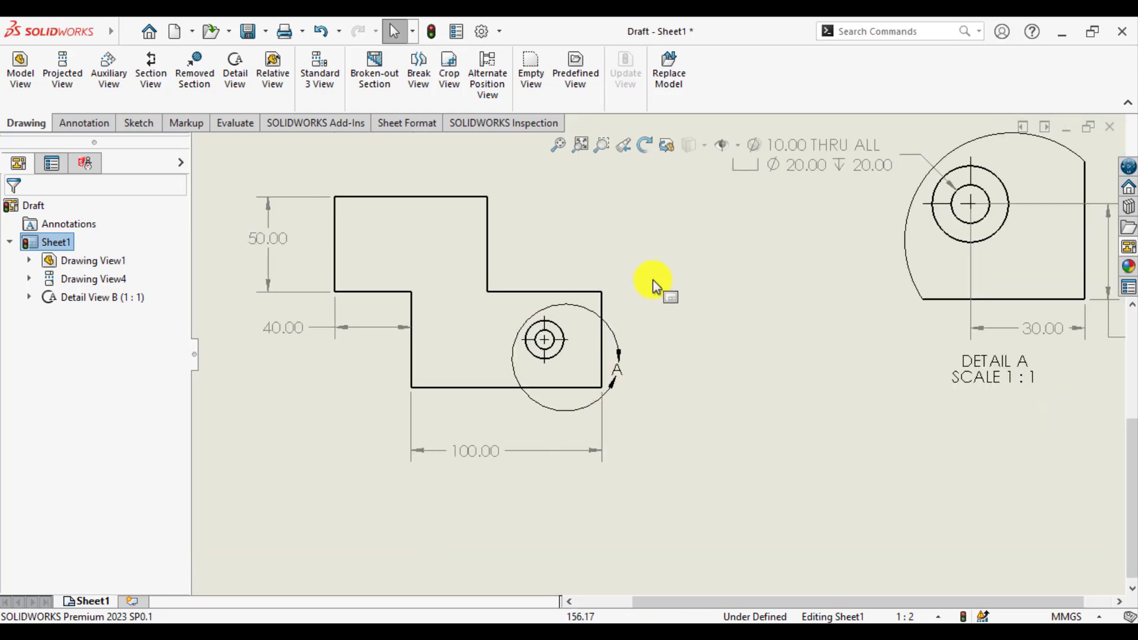
mouse_move(556, 424)
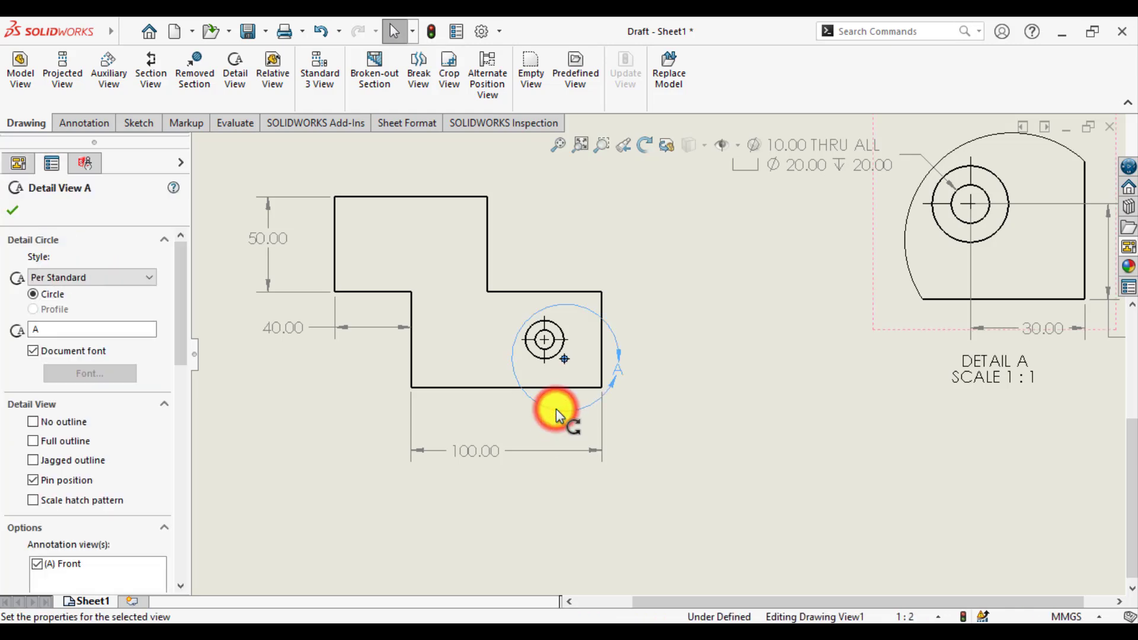
mouse_move(605, 331)
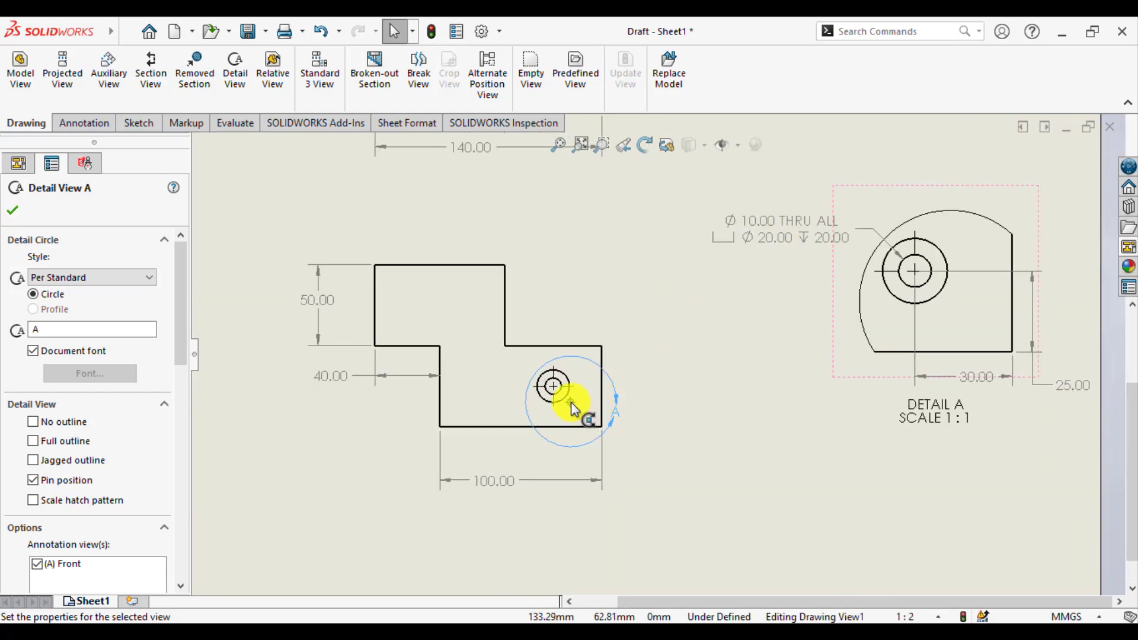
mouse_move(573, 410)
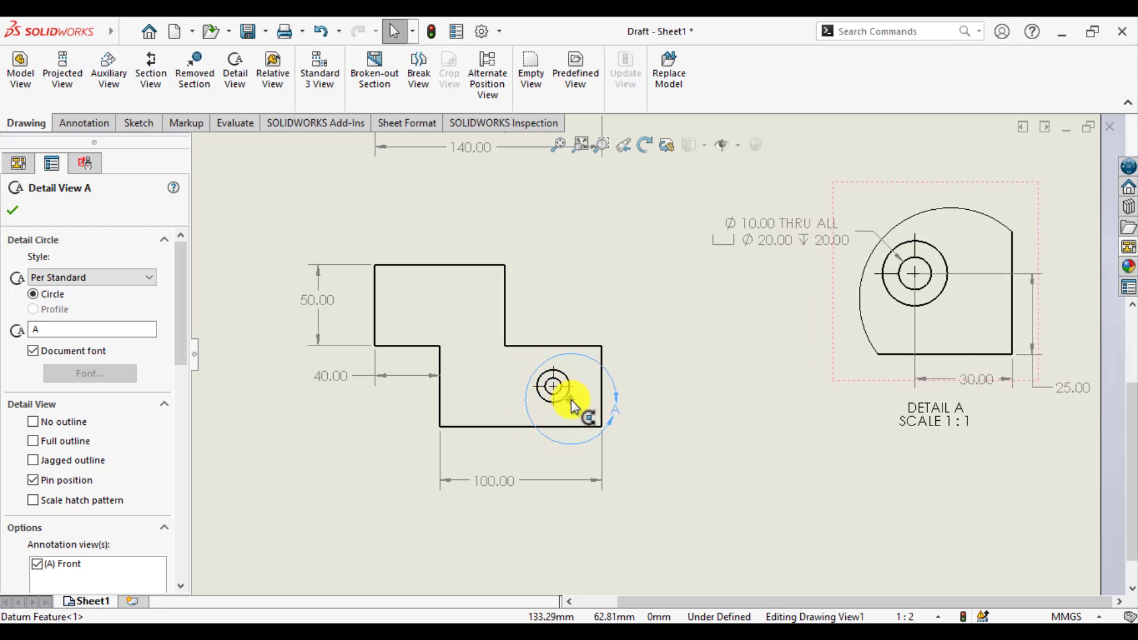
mouse_move(663, 441)
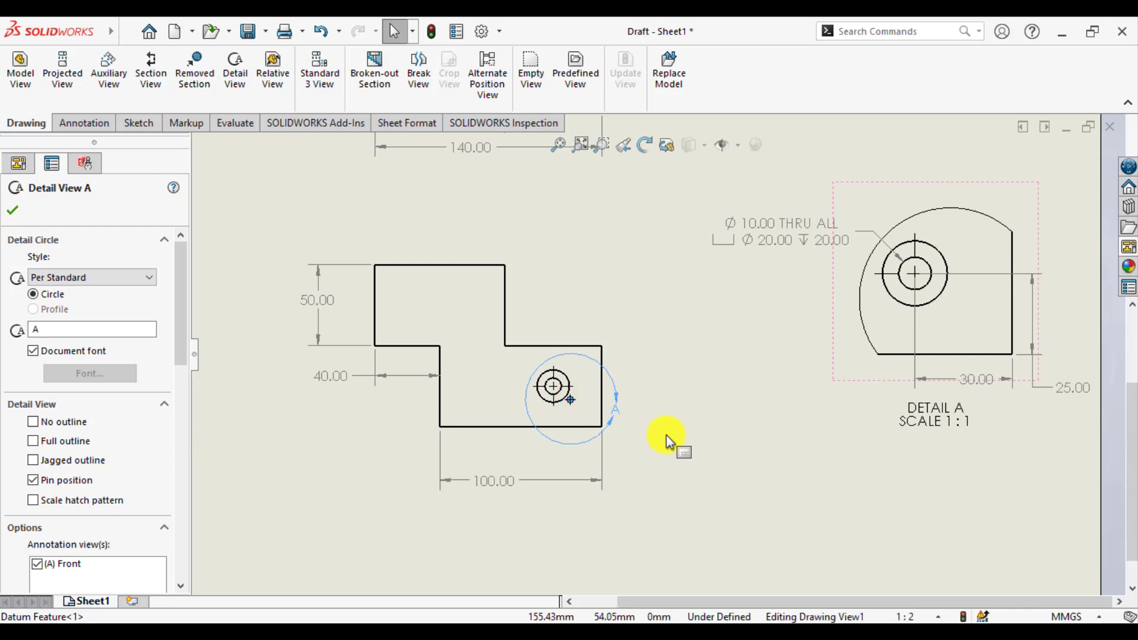
left_click(12, 210)
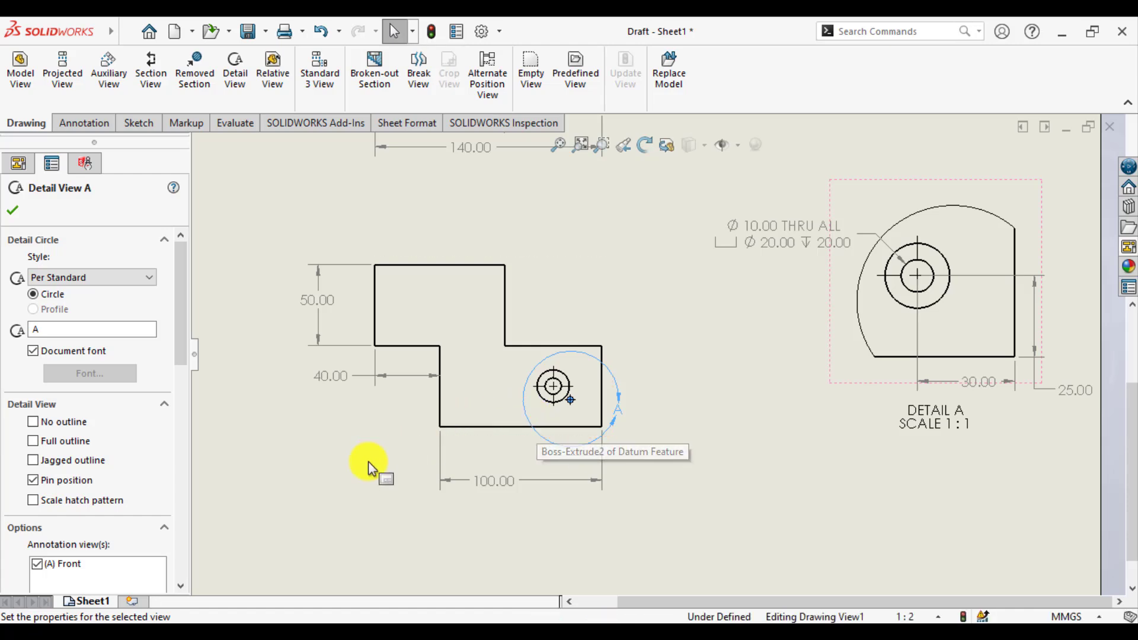
mouse_move(289, 507)
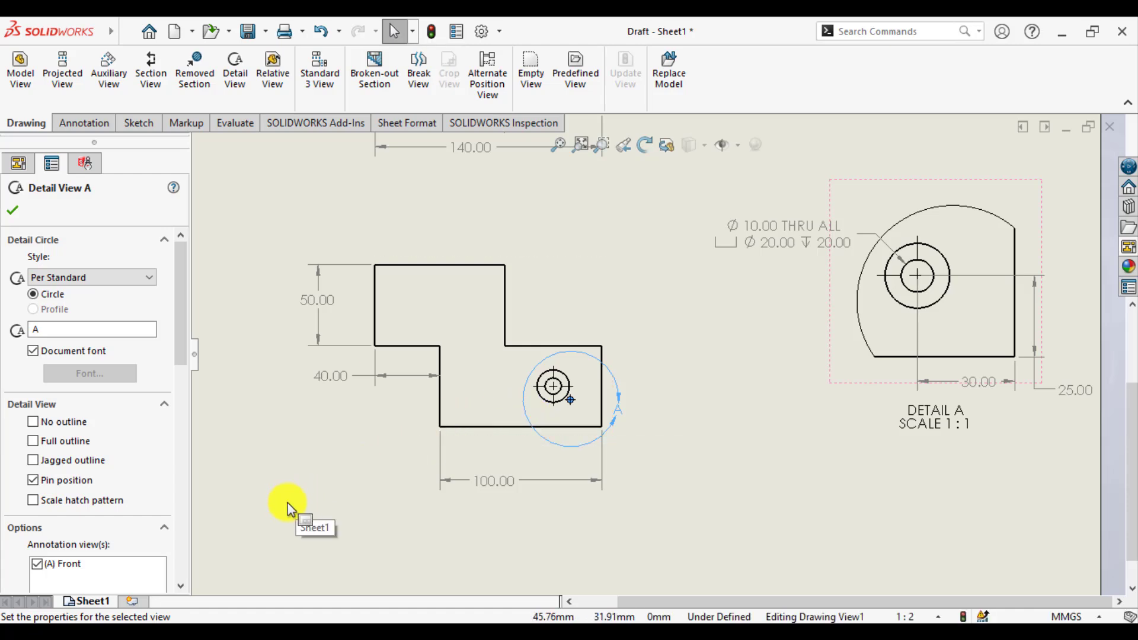
mouse_move(35, 422)
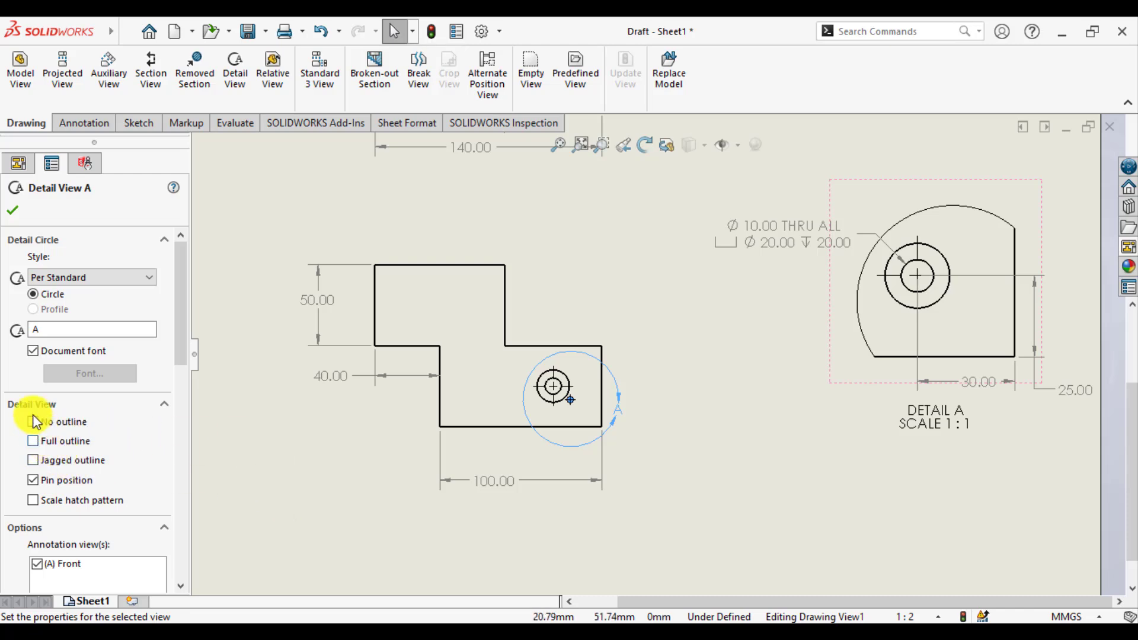
Step: Try No outline and Full outline, then give Detail A a jagged outline
left_click(34, 421)
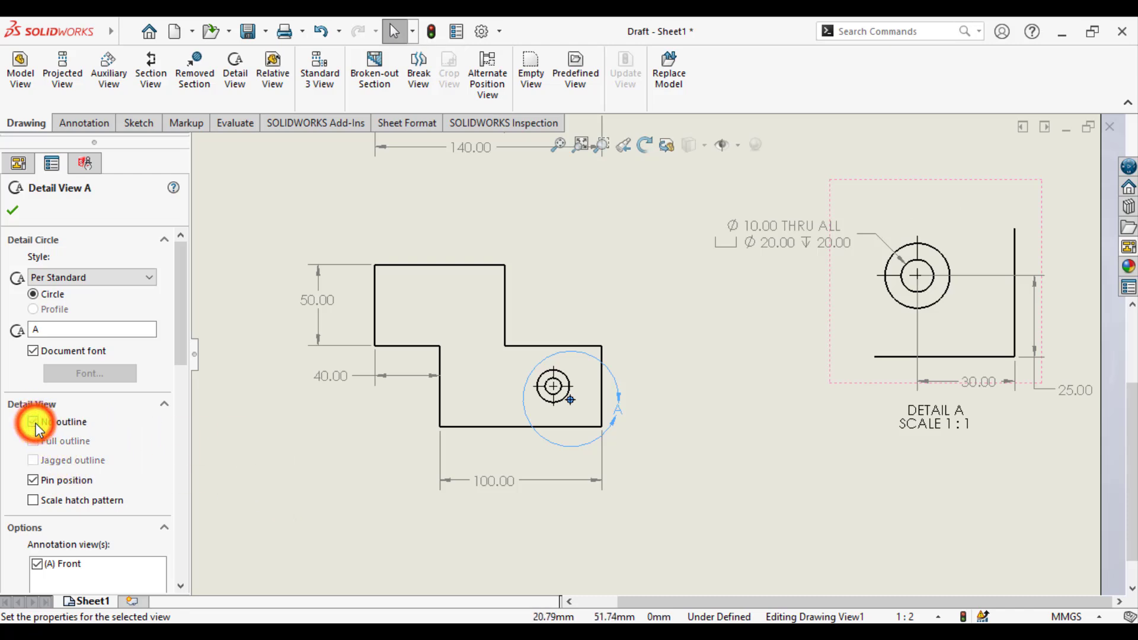
left_click(33, 421)
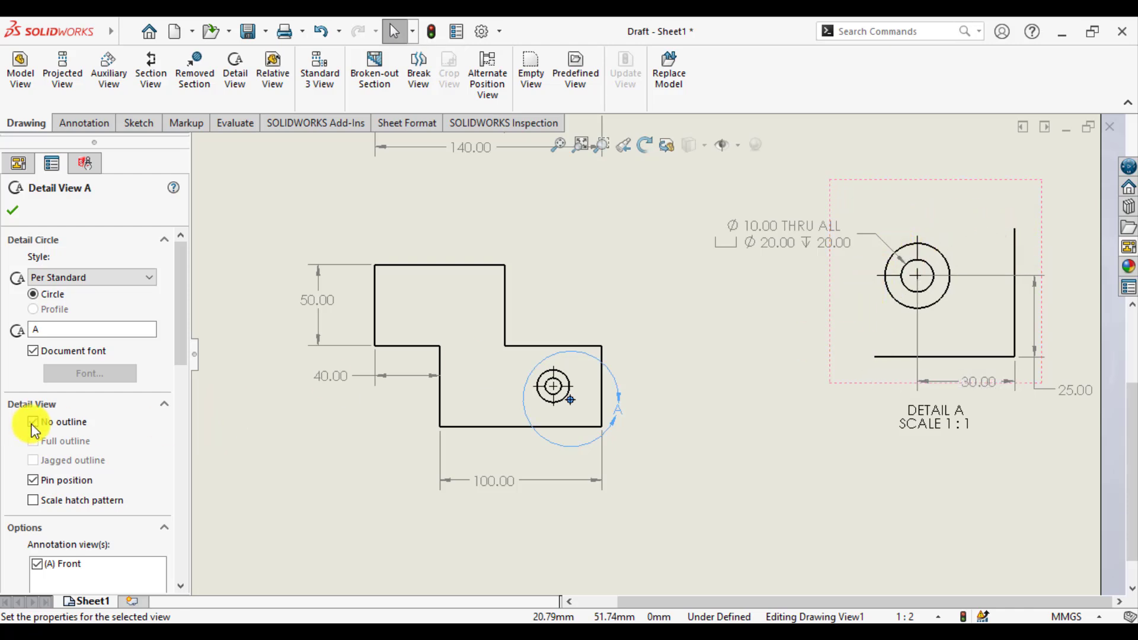
left_click(33, 422)
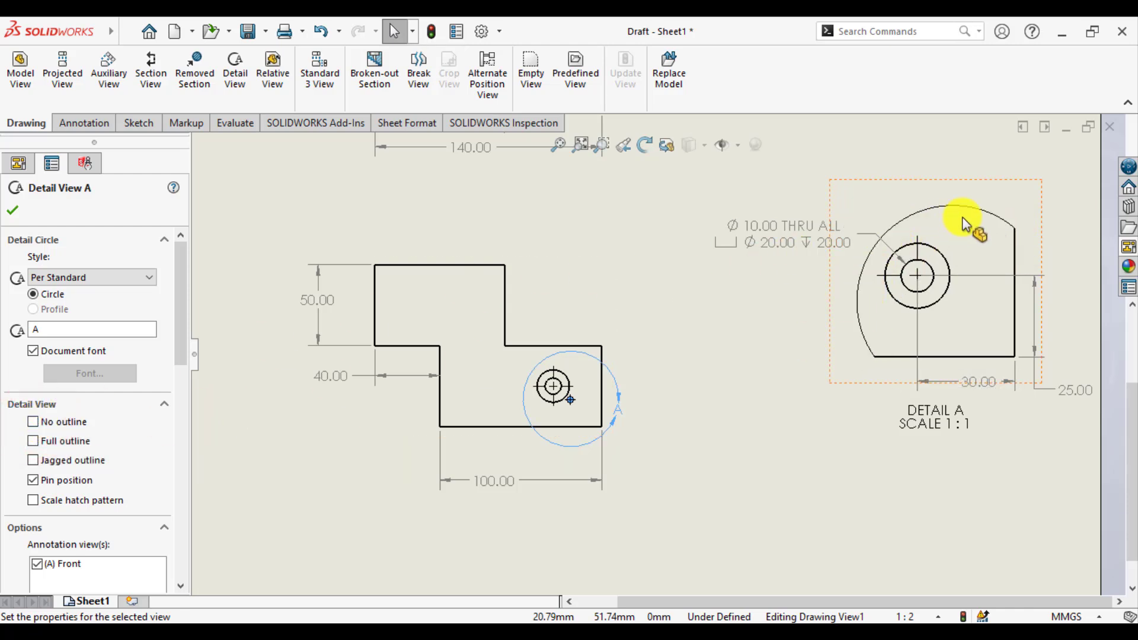
mouse_move(847, 311)
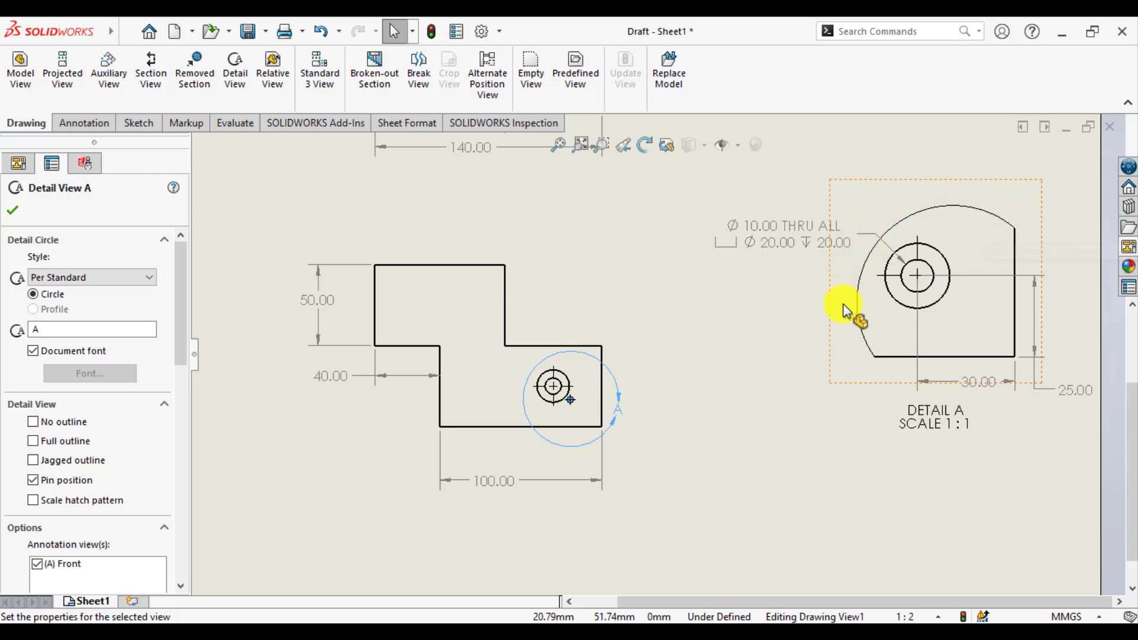
mouse_move(527, 401)
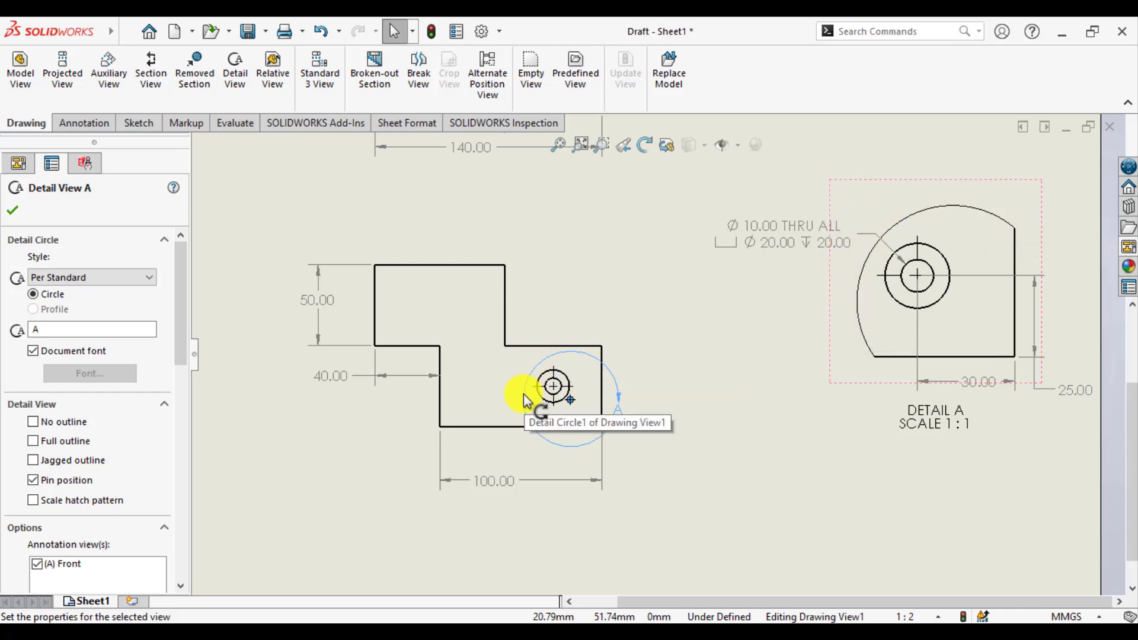
left_click(34, 441)
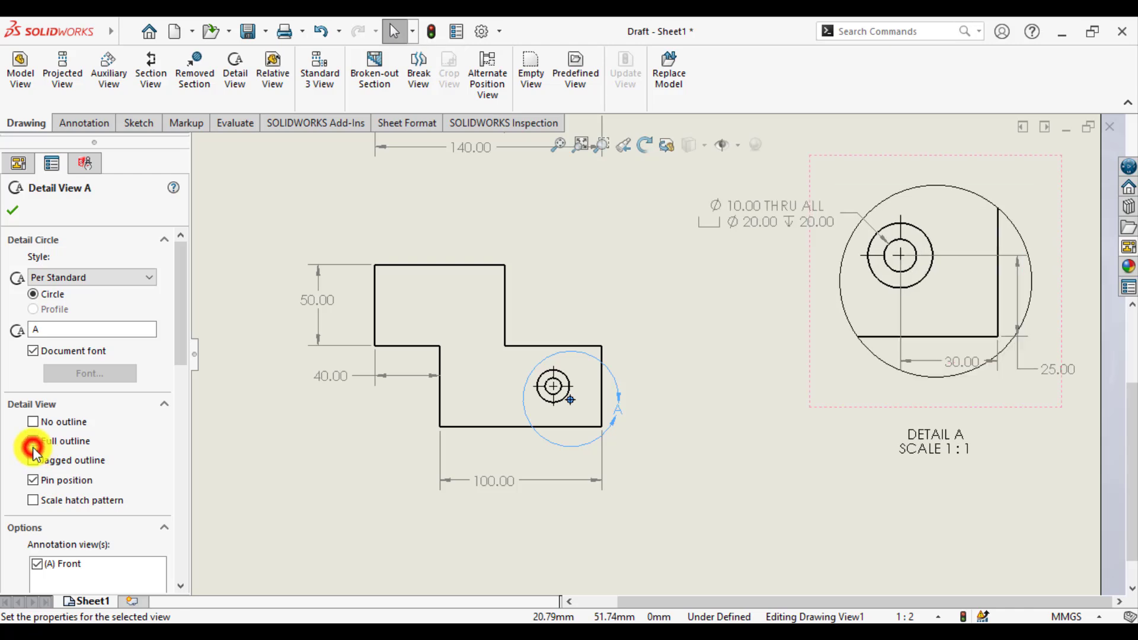
left_click(33, 441)
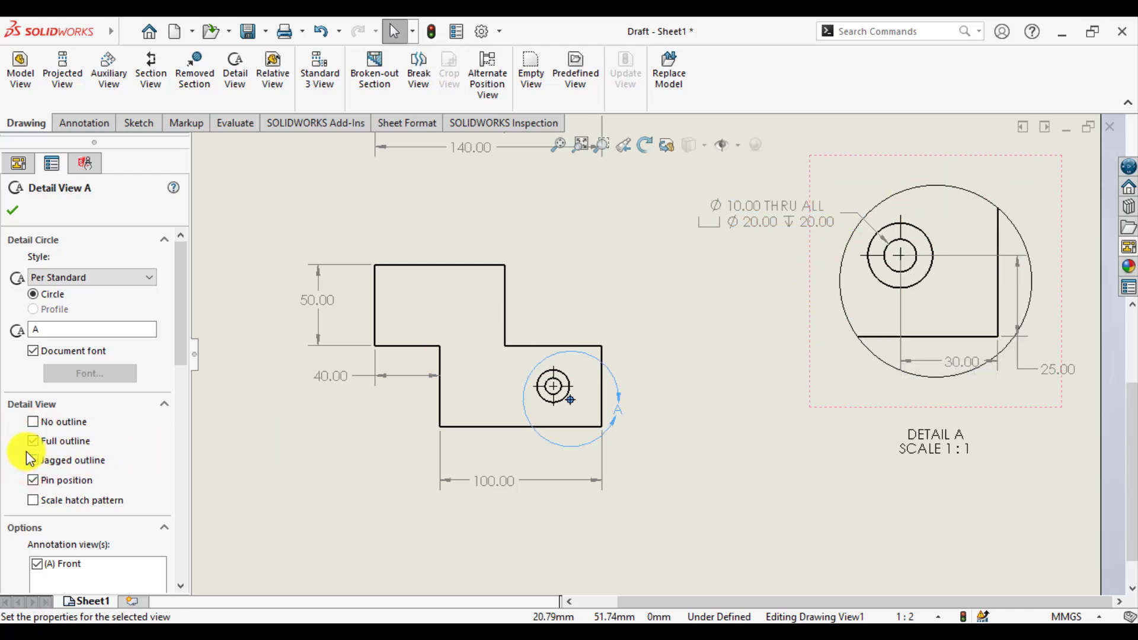
left_click(32, 440)
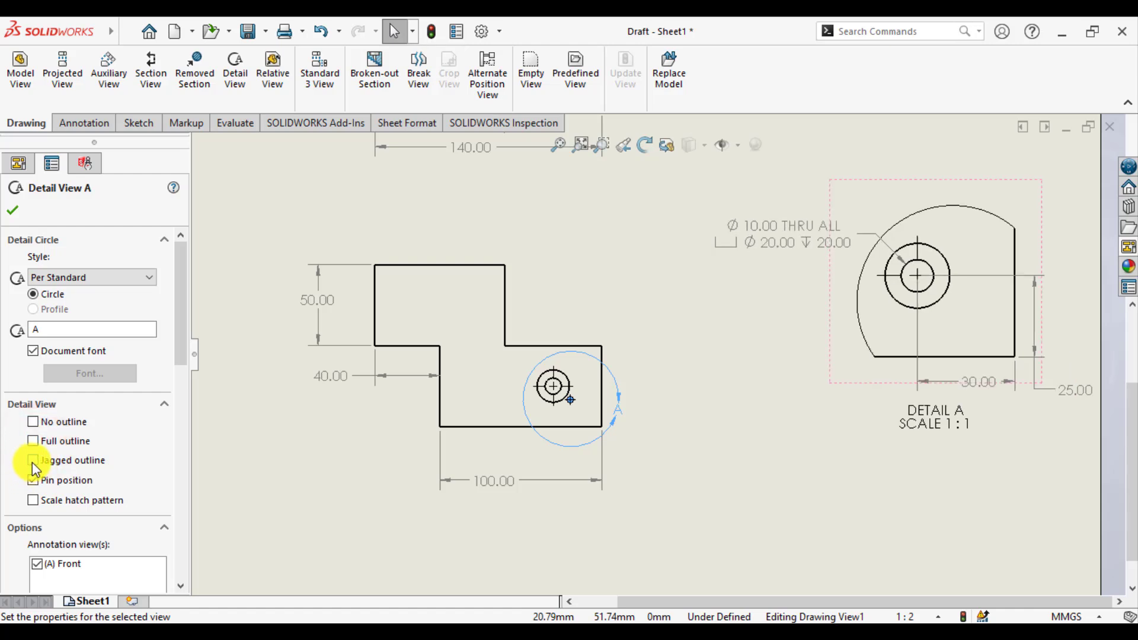
left_click(32, 460)
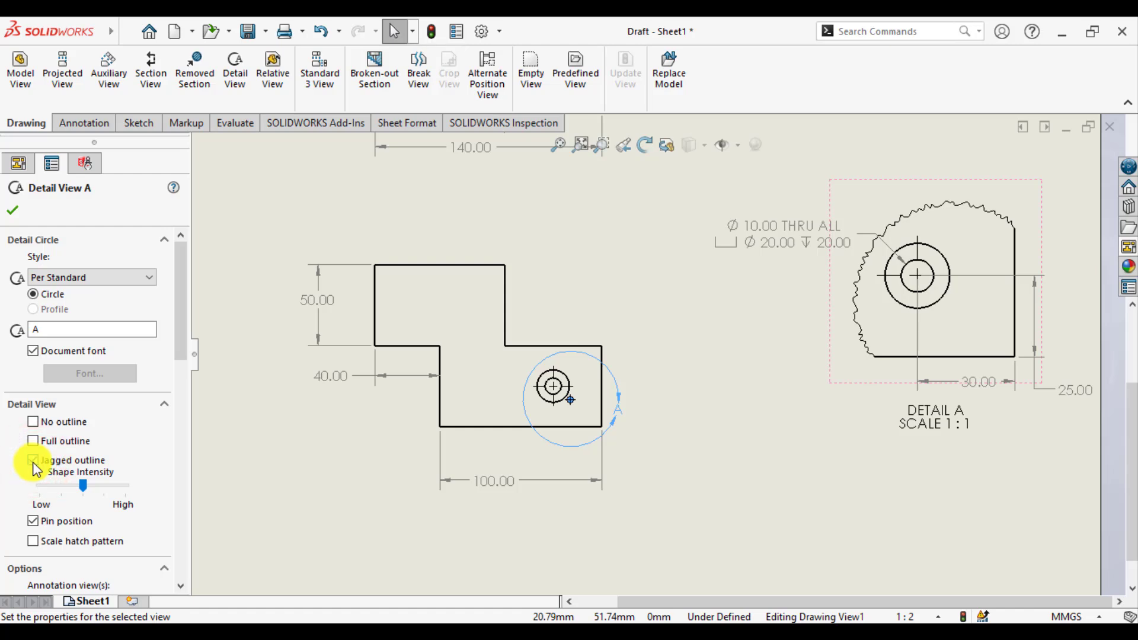
left_click(32, 460)
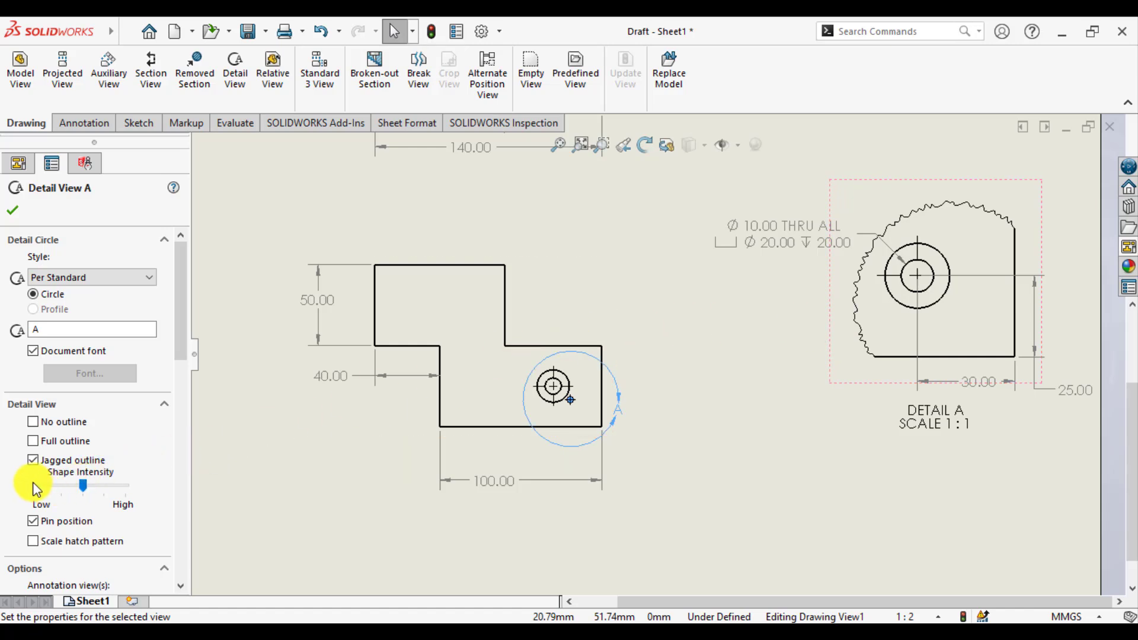
mouse_move(58, 491)
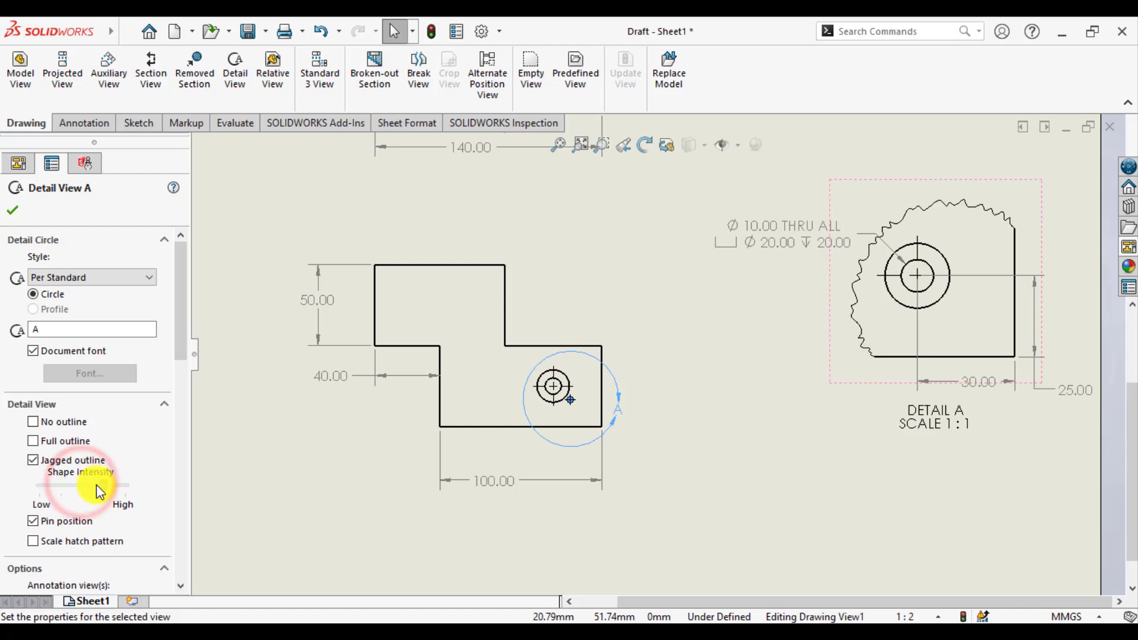
mouse_move(110, 494)
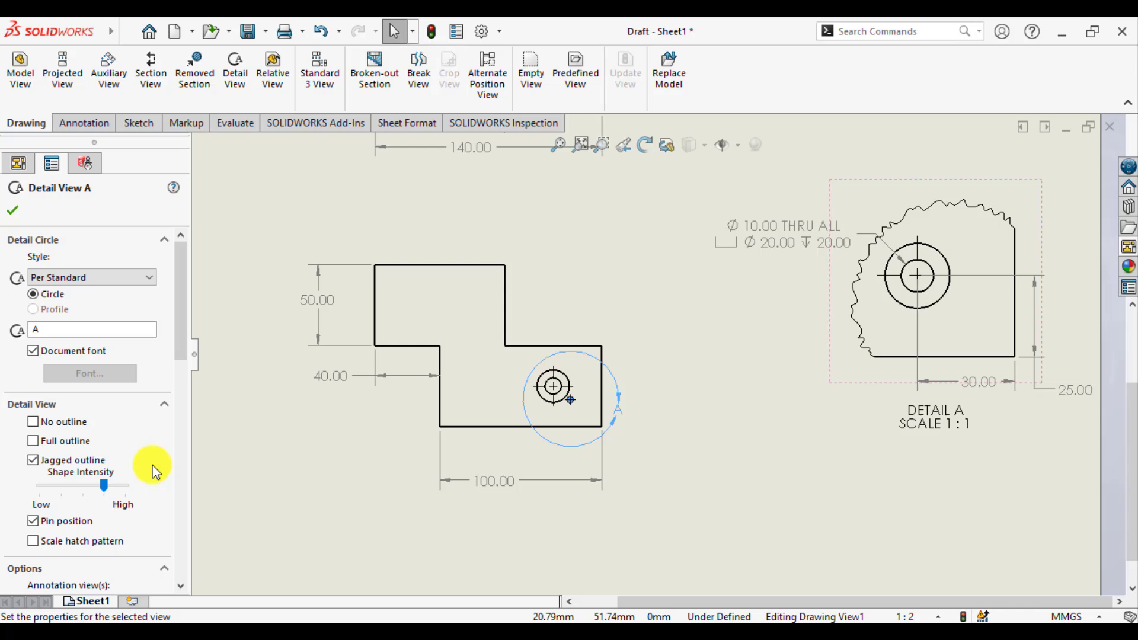
mouse_move(158, 373)
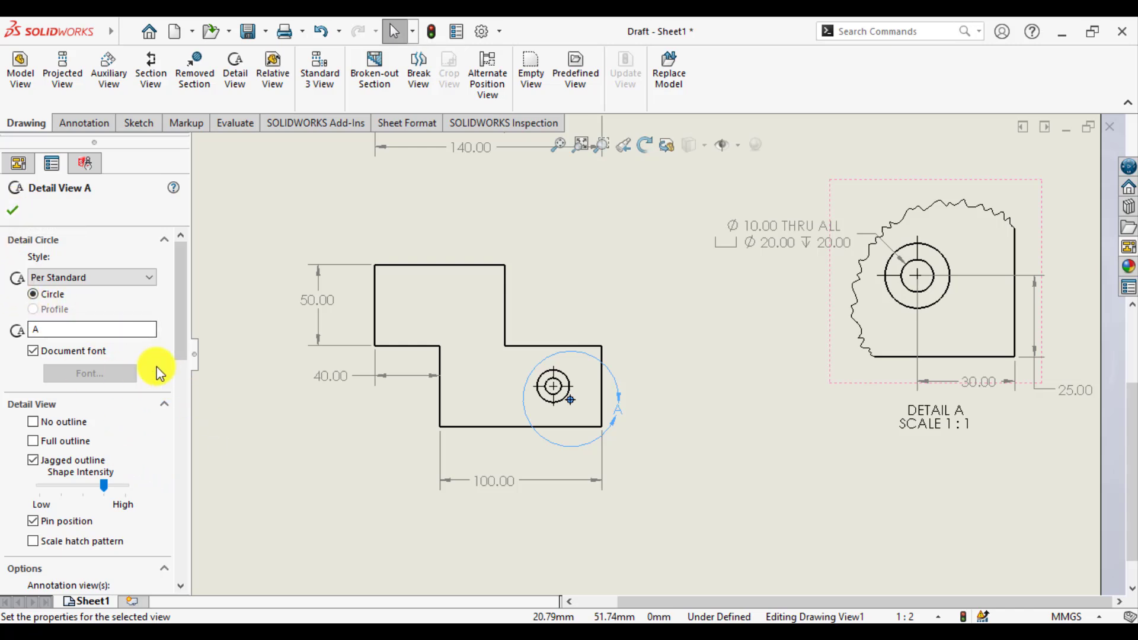
Step: Set Detail A's custom scale to 2:1 from the preset scale list
scroll("down", 3)
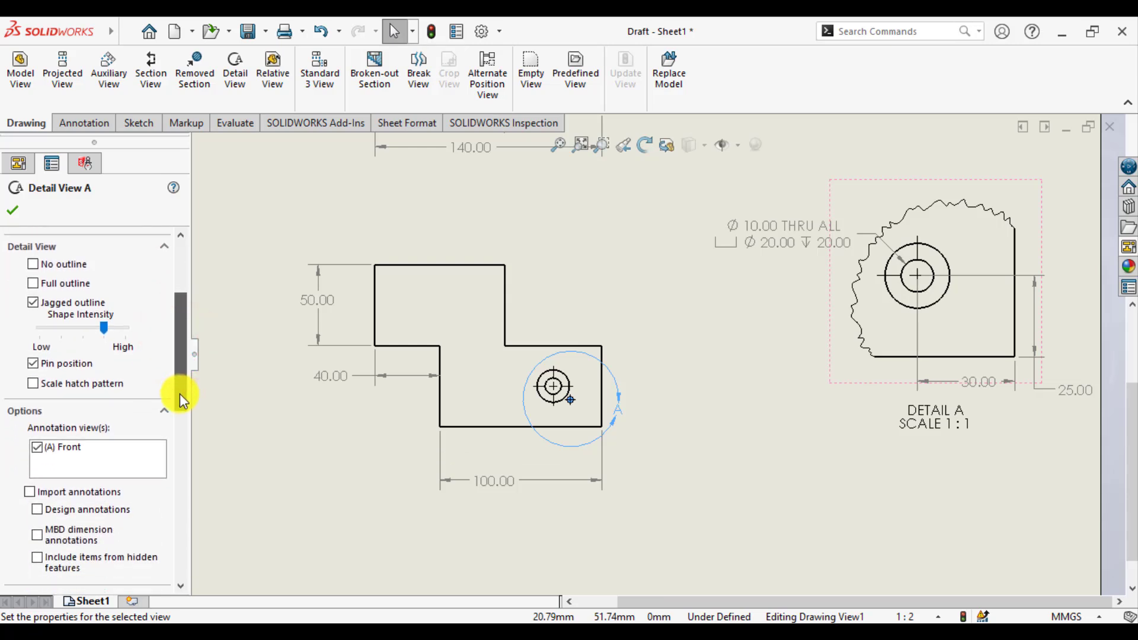
scroll("down", 3)
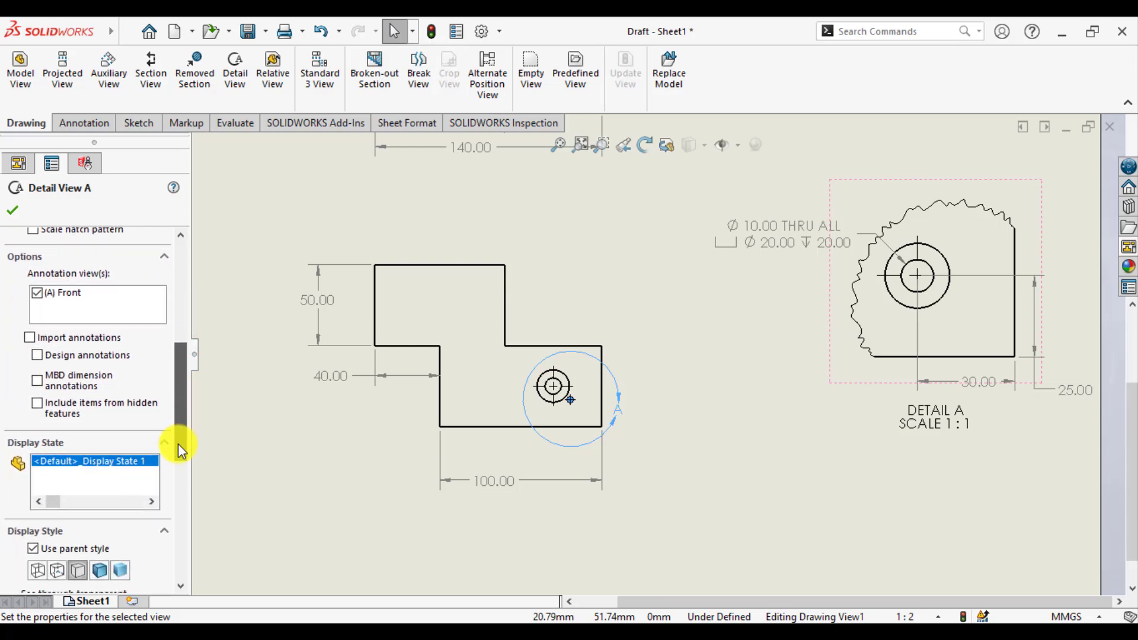
scroll("down", 3)
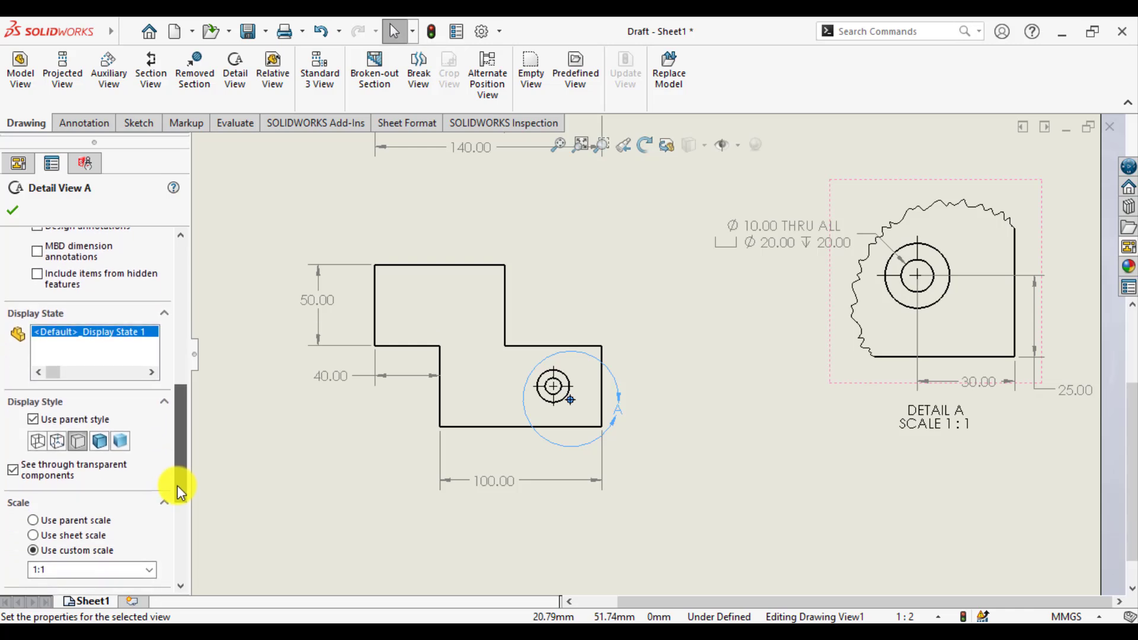
scroll("down", 3)
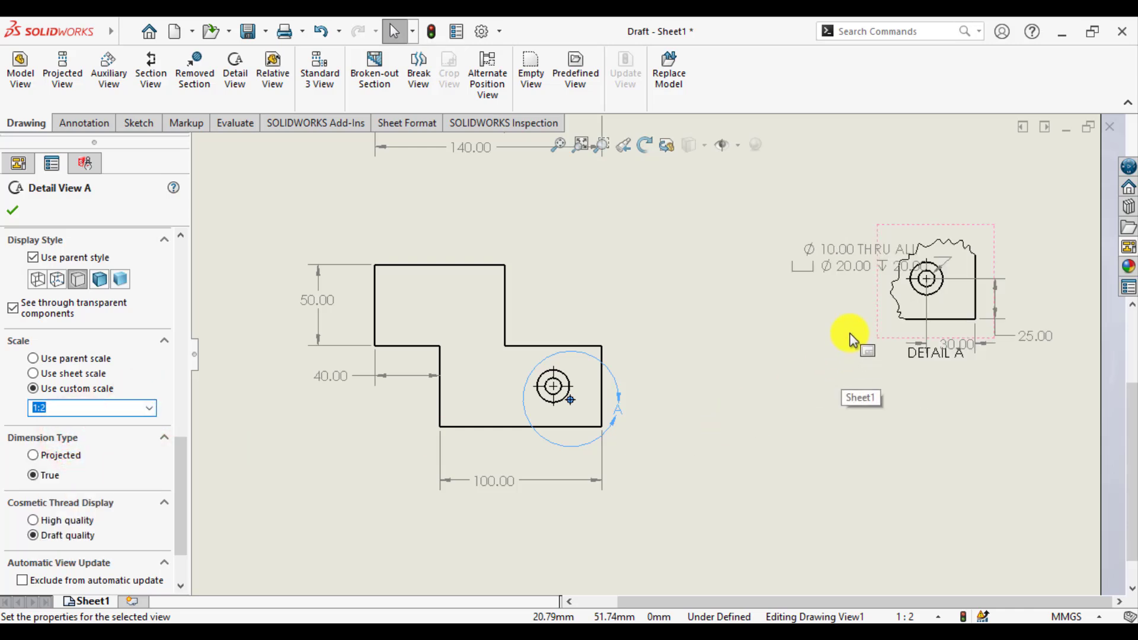
left_click(148, 408)
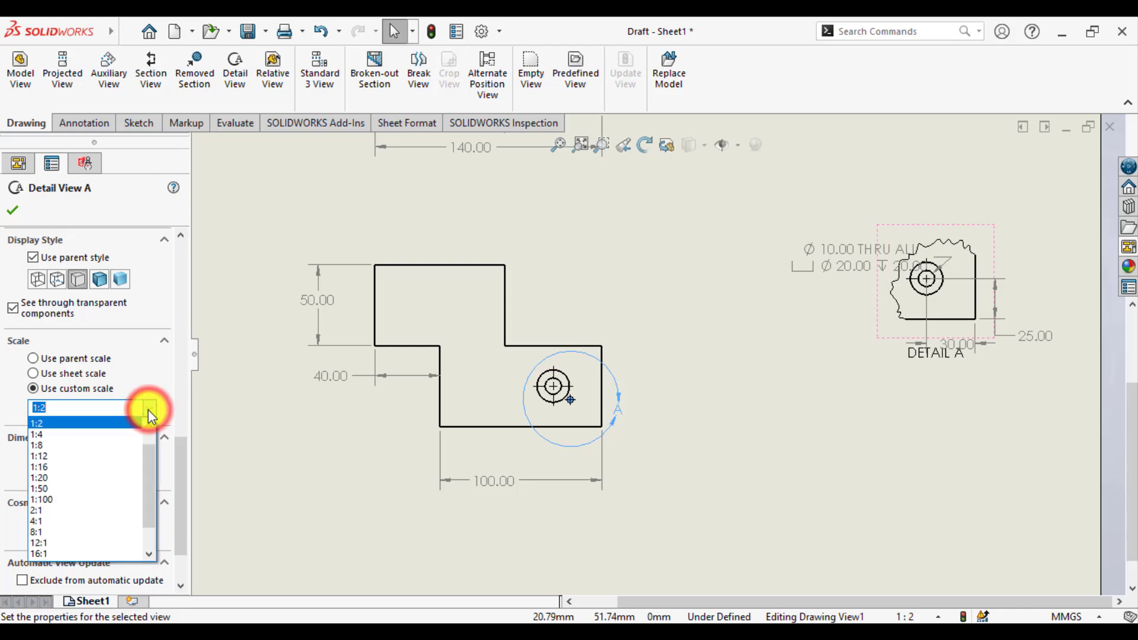
left_click(37, 511)
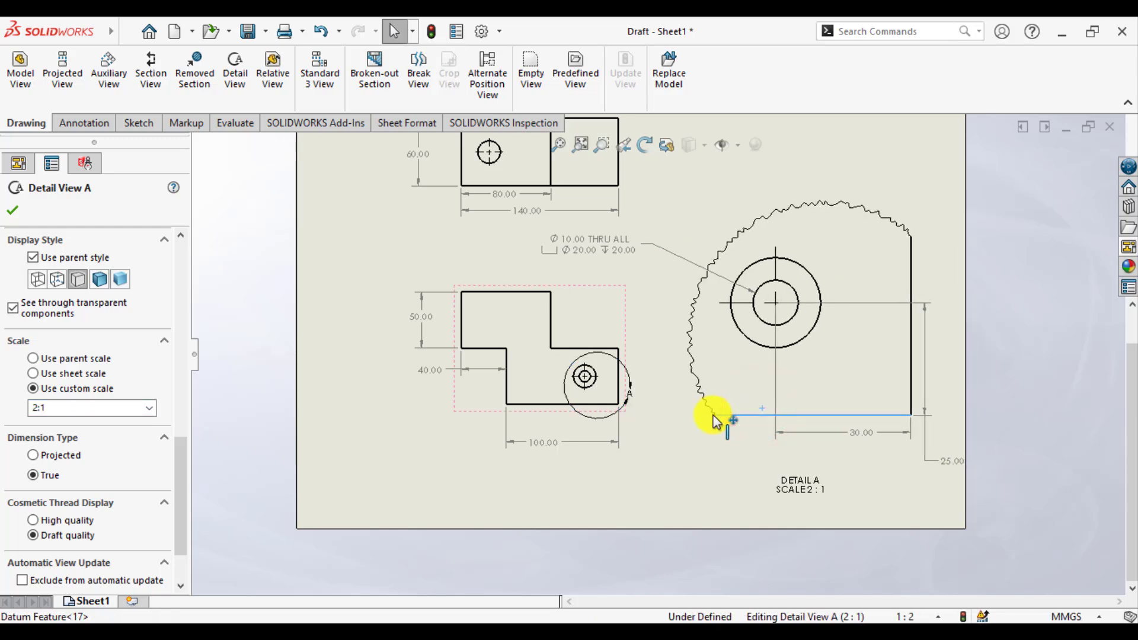
Step: Accept the Detail View A settings and review the enlarged view on the sheet
left_click(13, 210)
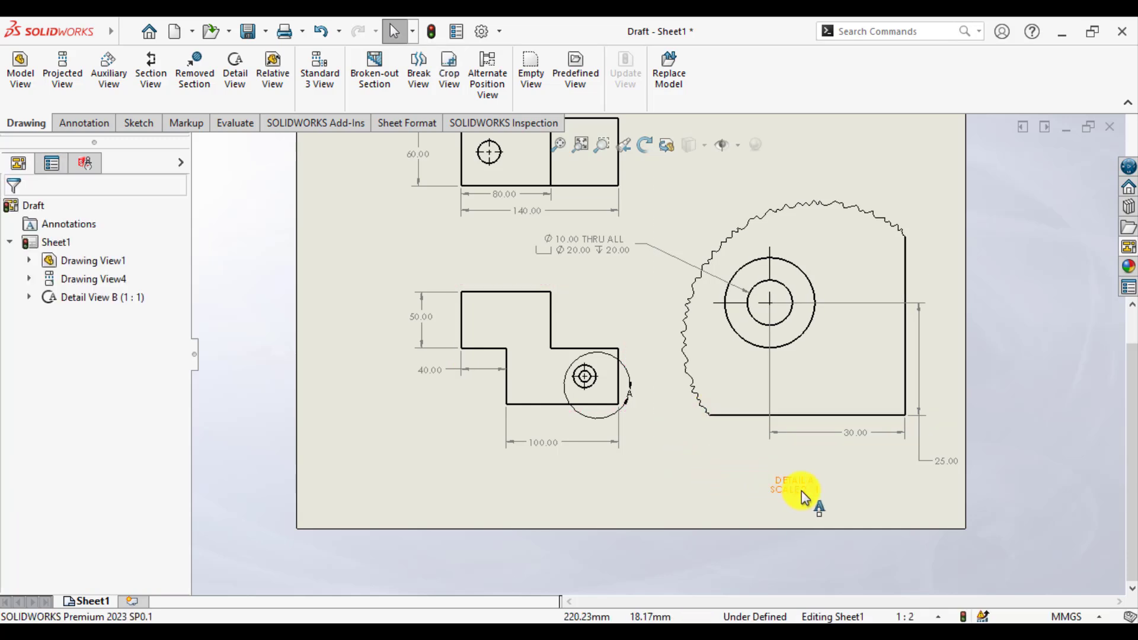
left_click(795, 485)
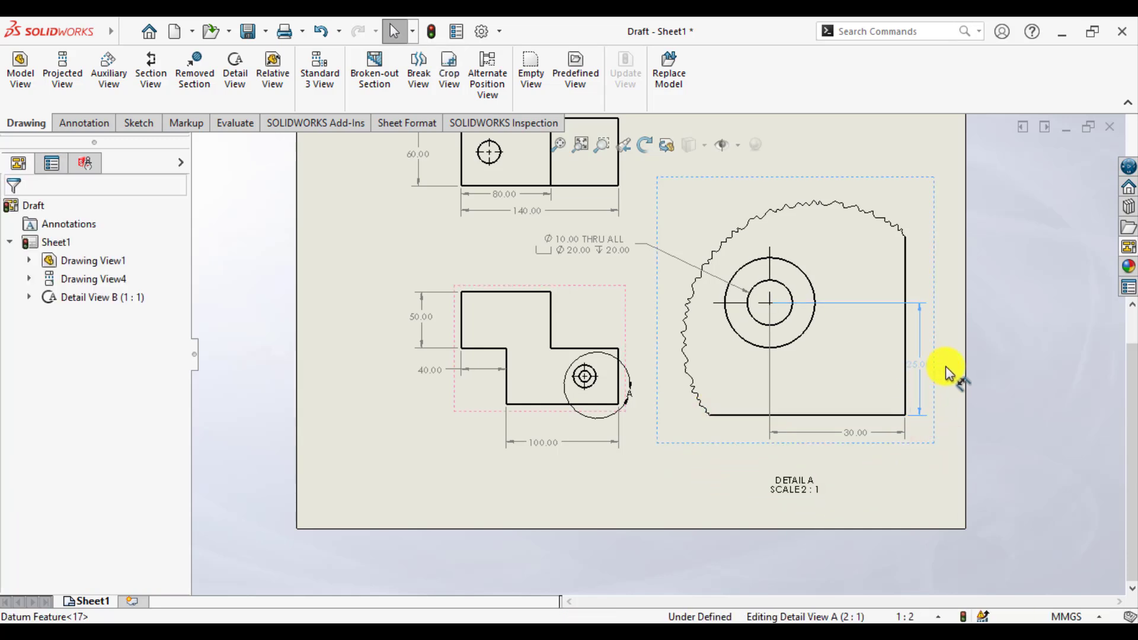
left_click(409, 403)
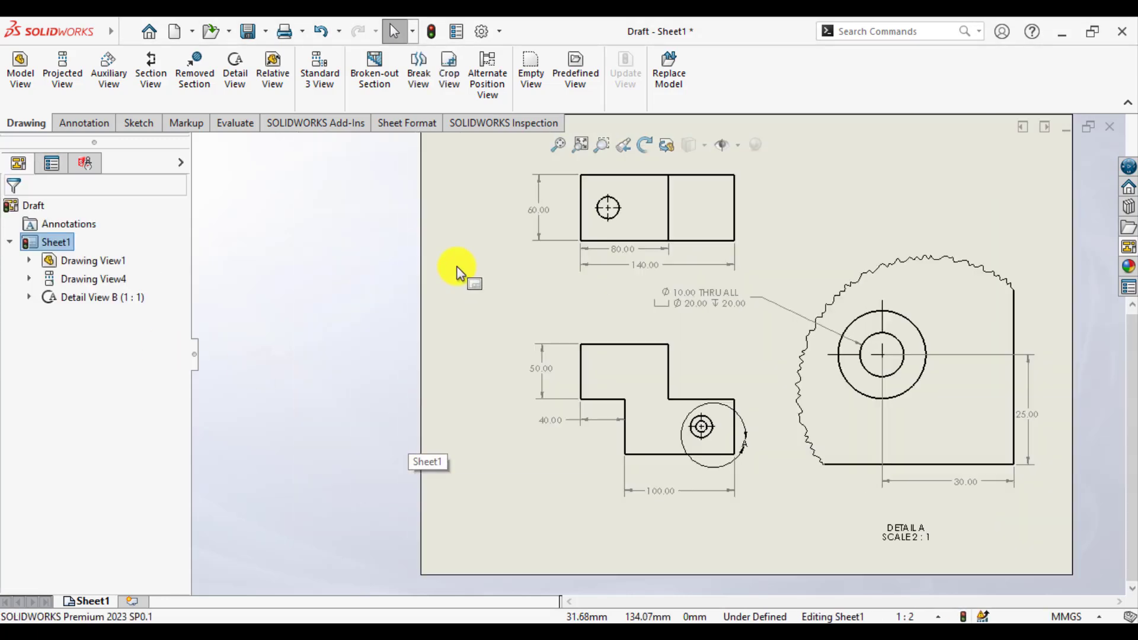
mouse_move(465, 275)
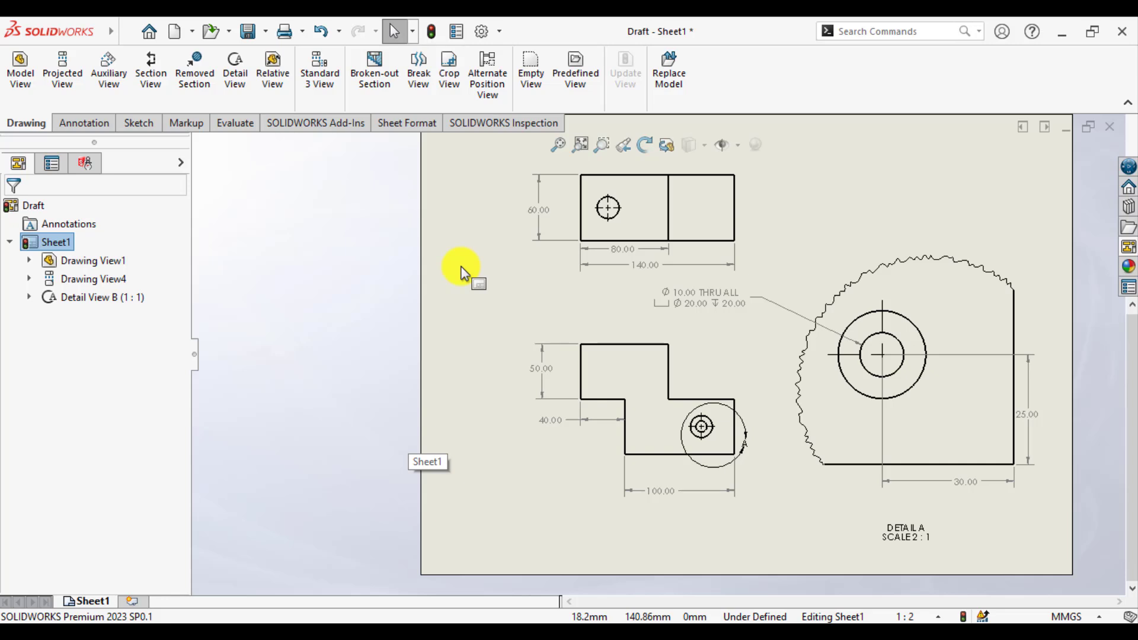